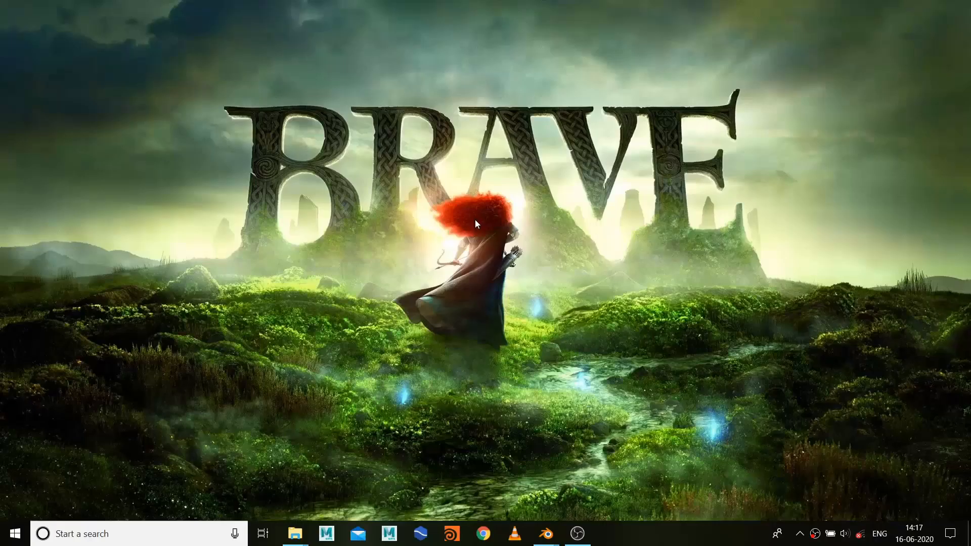
{"action": "mouse_move", "coordinate": [476, 226]}
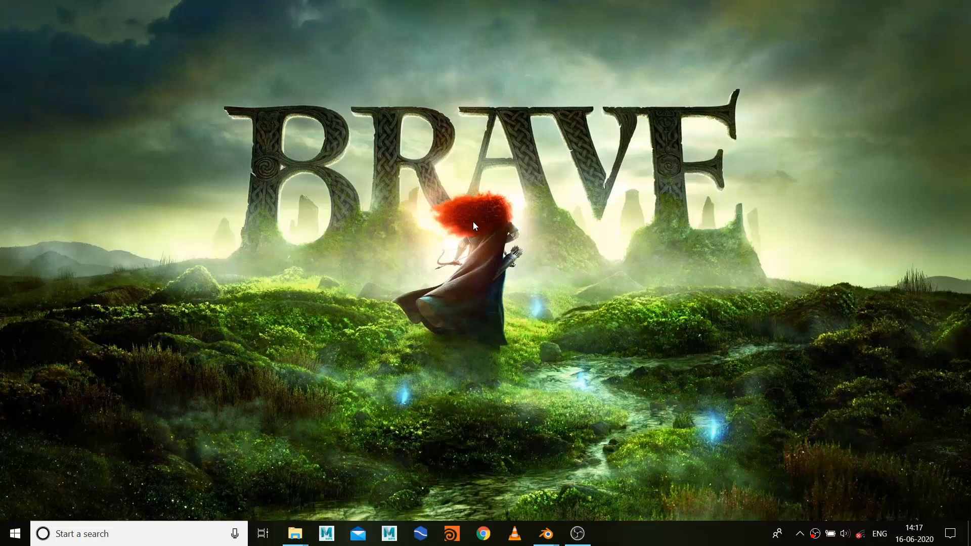
{"action": "mouse_move", "coordinate": [294, 529]}
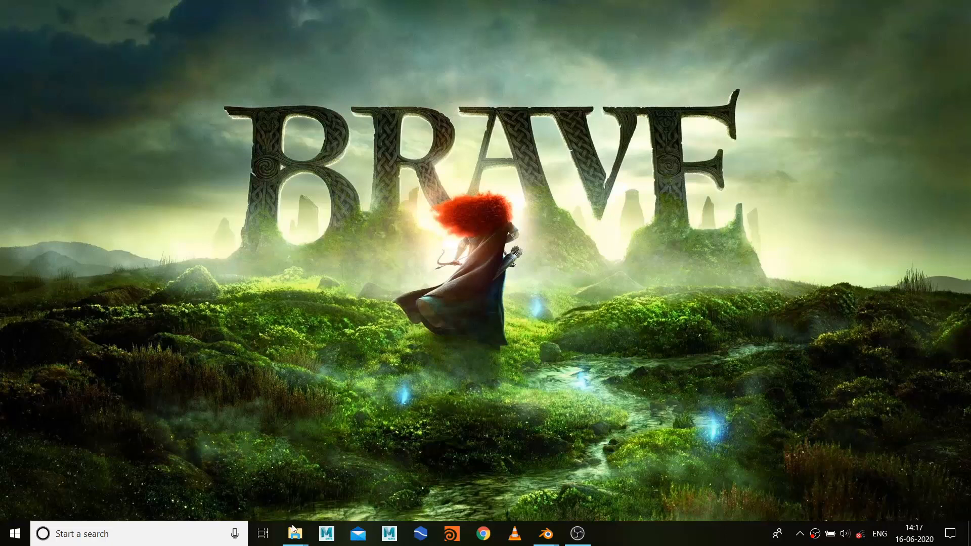
- Play the Motion_Graphics_Main_Comp_YTB render from the Preview folder in VLC
{"action": "left_click", "coordinate": [294, 533]}
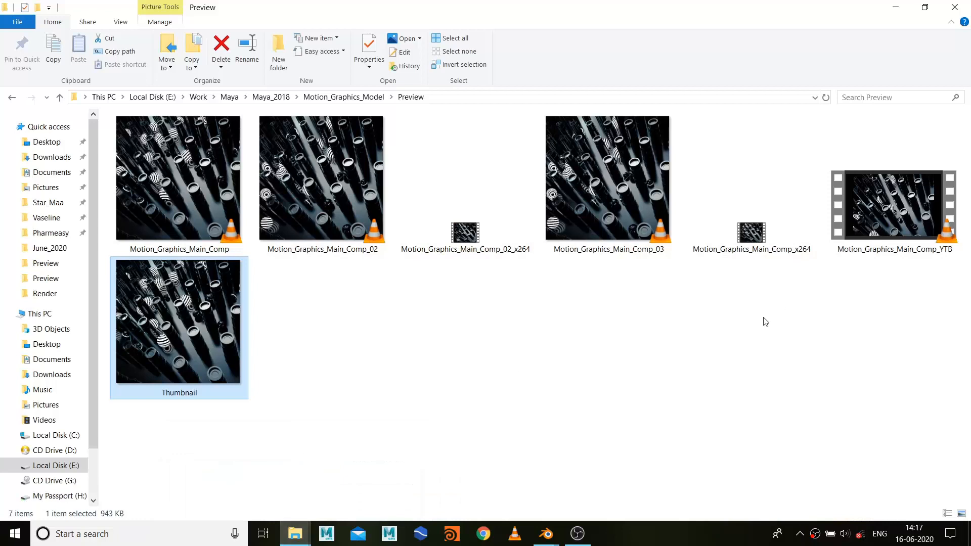
{"action": "left_click", "coordinate": [894, 204]}
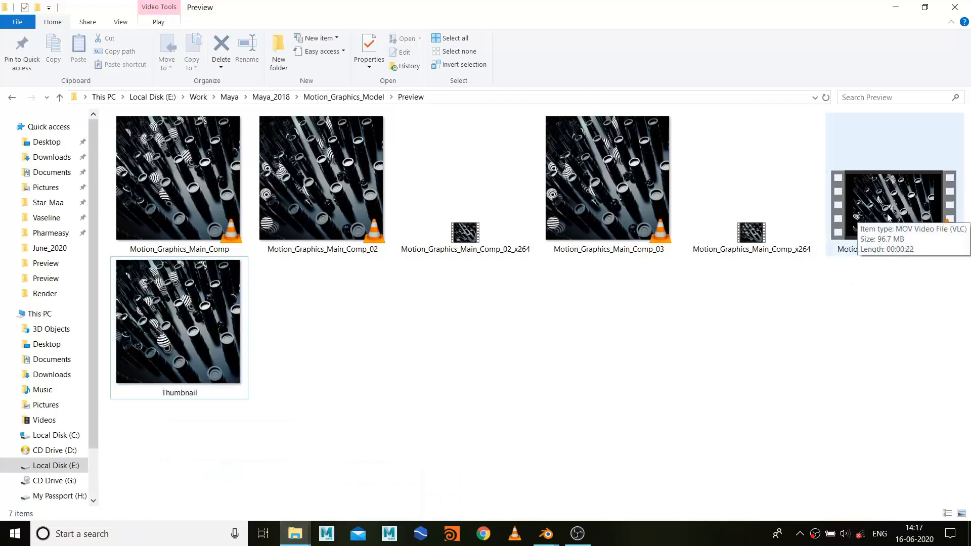
{"action": "double_click", "coordinate": [893, 198]}
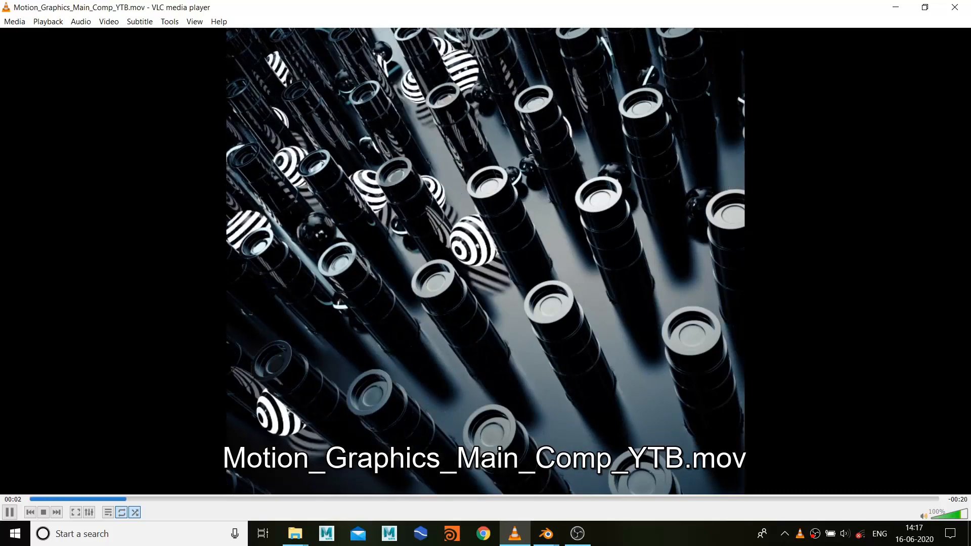
- Let the spheres-between-pillars preview play through to its breakdown section
{"action": "left_click", "coordinate": [545, 533]}
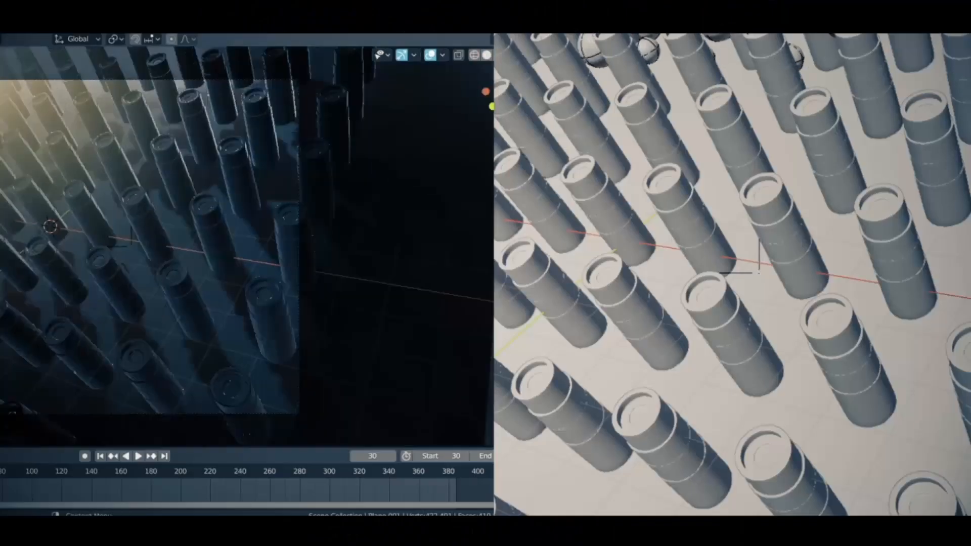
{"action": "left_click", "coordinate": [137, 456]}
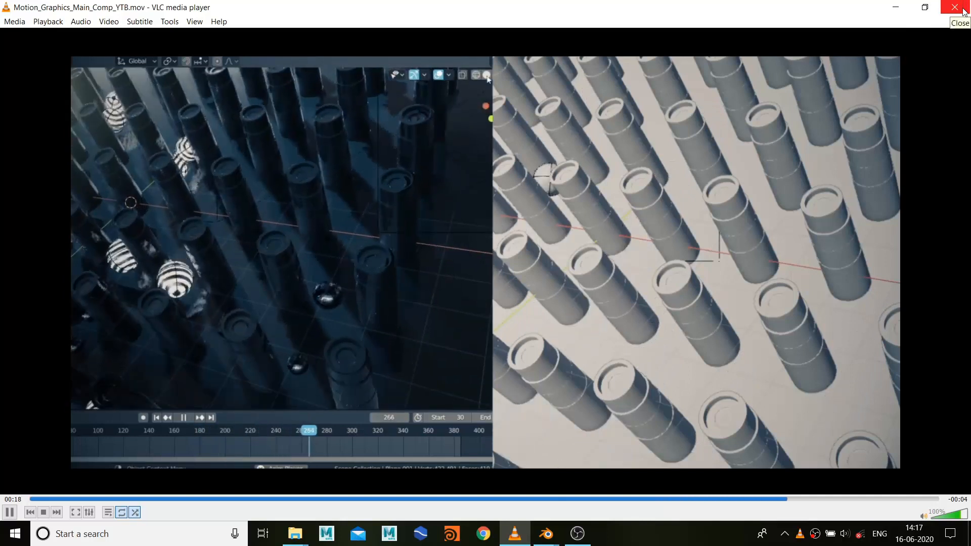
{"action": "left_click", "coordinate": [962, 7]}
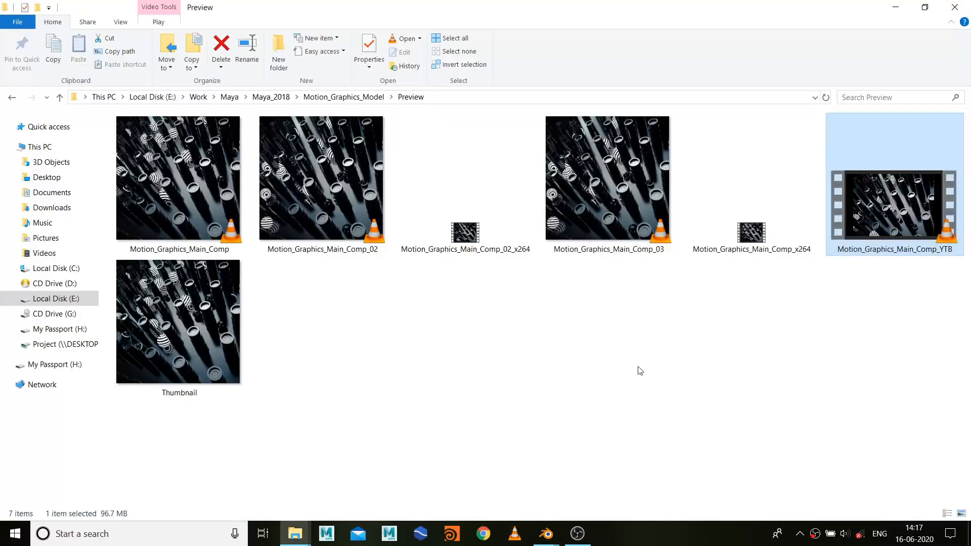
{"action": "left_click", "coordinate": [640, 371]}
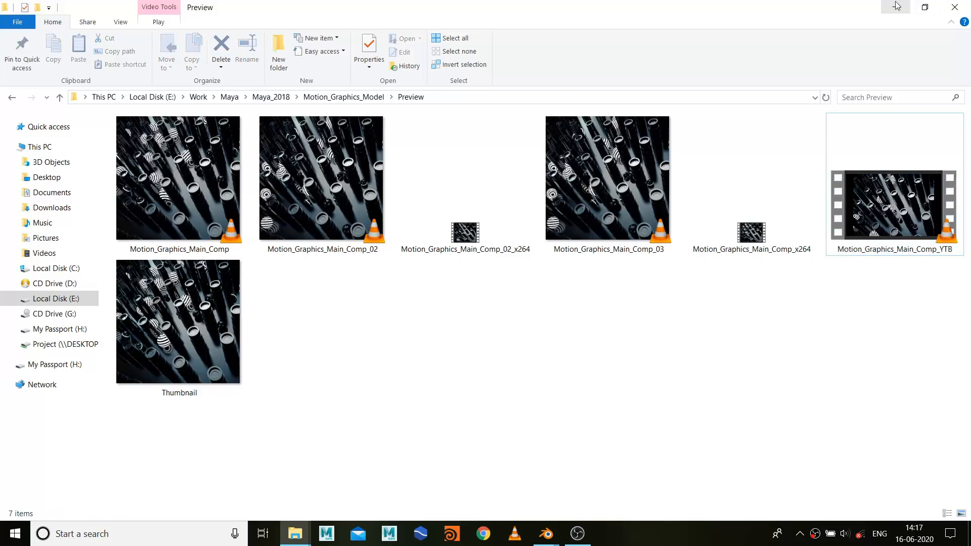
{"action": "mouse_move", "coordinate": [896, 7]}
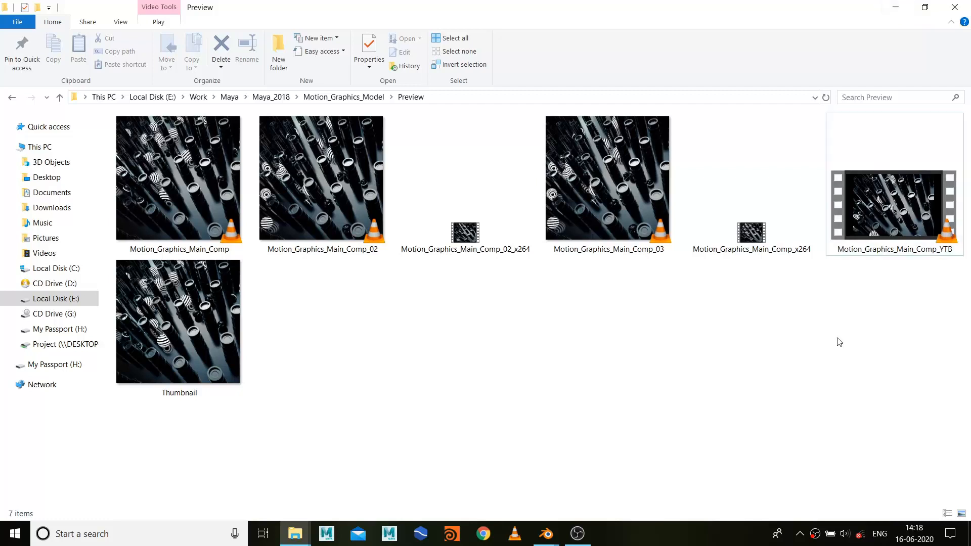
{"action": "mouse_move", "coordinate": [864, 309]}
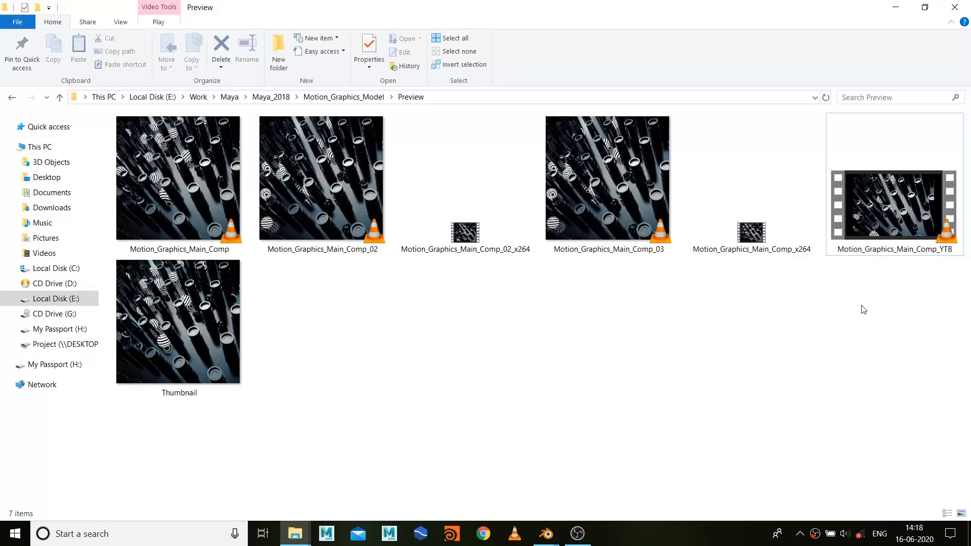
{"action": "mouse_move", "coordinate": [438, 272]}
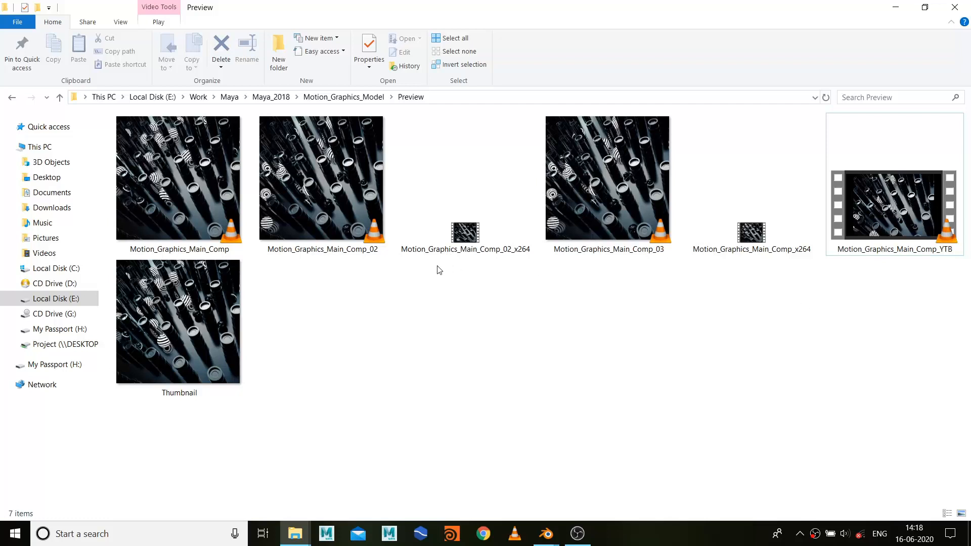
- Open the Thumbnail still render in Photos
{"action": "double_click", "coordinate": [178, 322]}
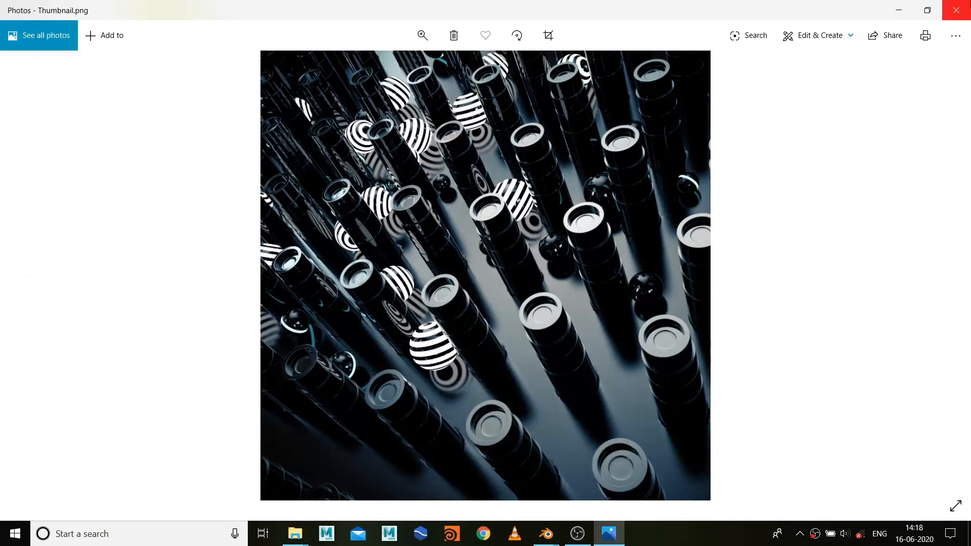
{"action": "mouse_move", "coordinate": [956, 10]}
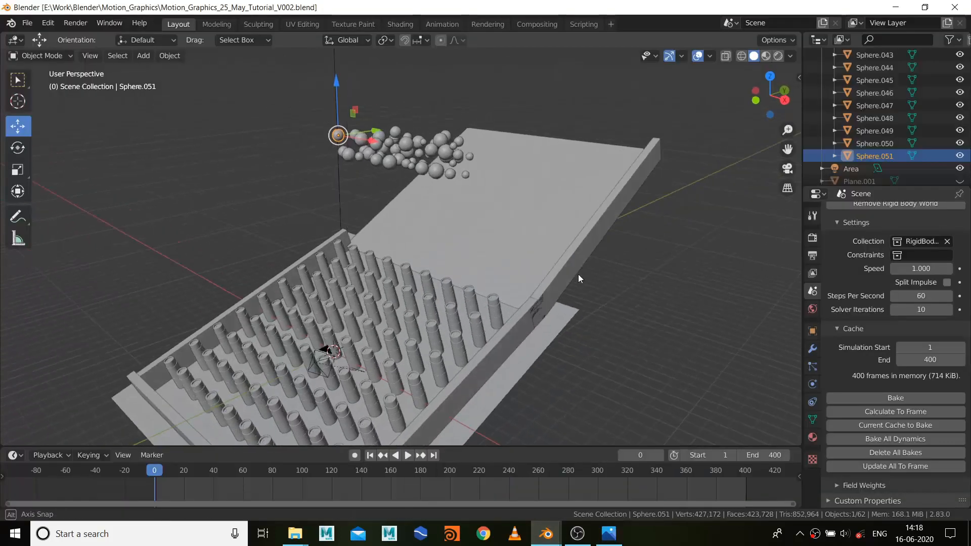
- Inspect the ramp scene, enter Edit Mode on Sphere.037, then return to the Thumbnail viewer
{"action": "left_click_drag", "start_coordinate": [579, 279], "coordinate": [575, 167]}
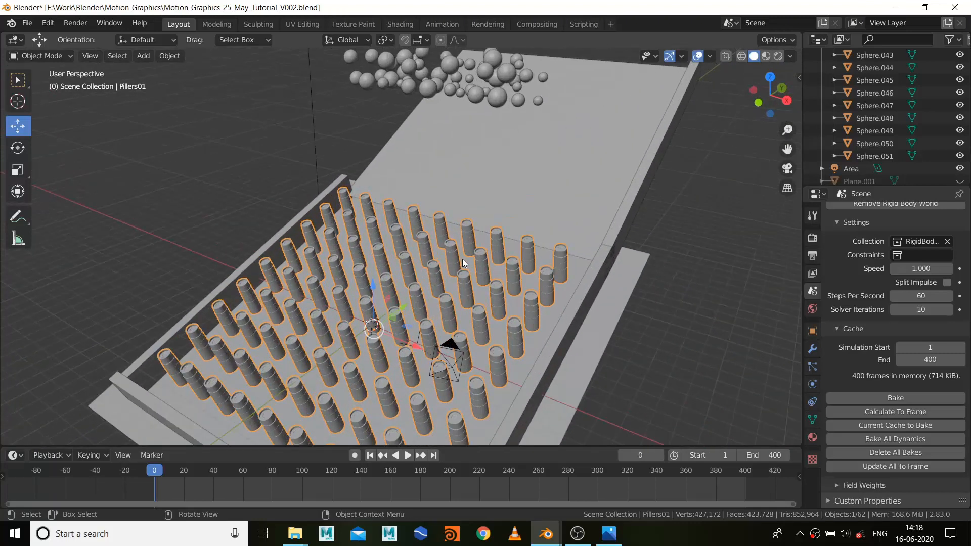
{"action": "mouse_move", "coordinate": [559, 152]}
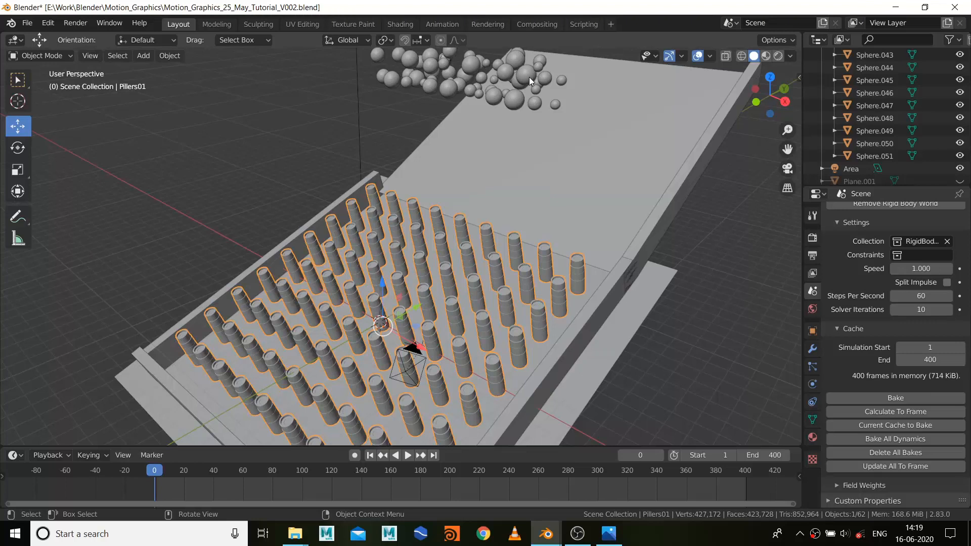
{"action": "left_click", "coordinate": [526, 74]}
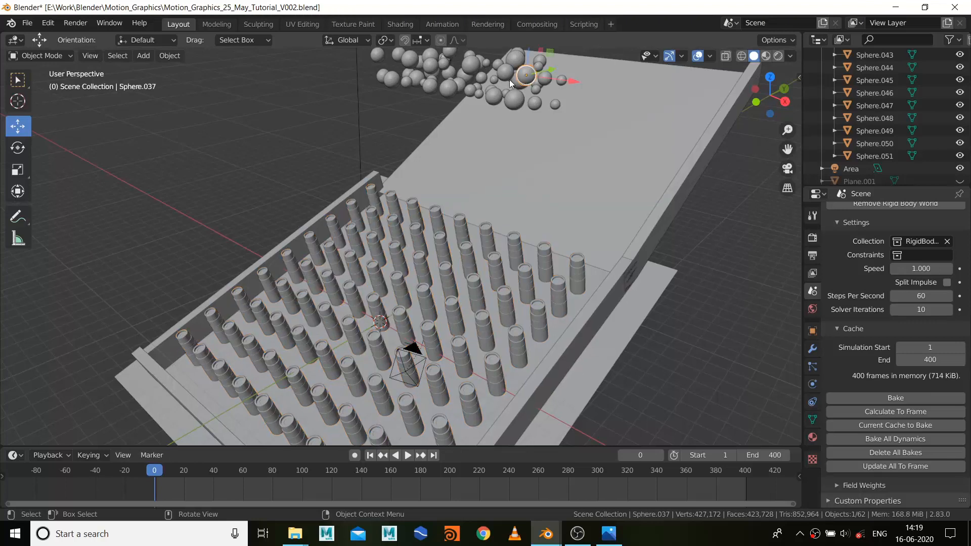
{"action": "key", "text": "Tab"}
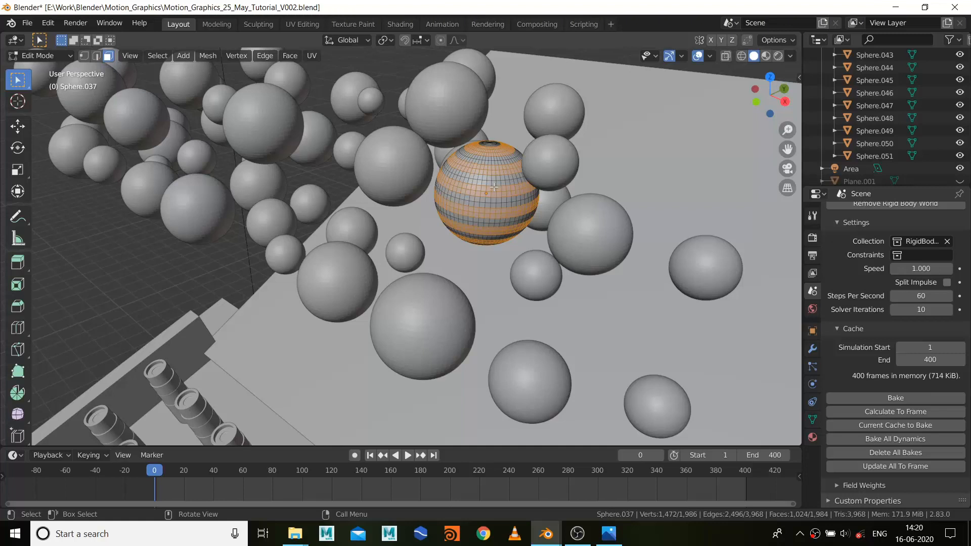
{"action": "left_click", "coordinate": [607, 533]}
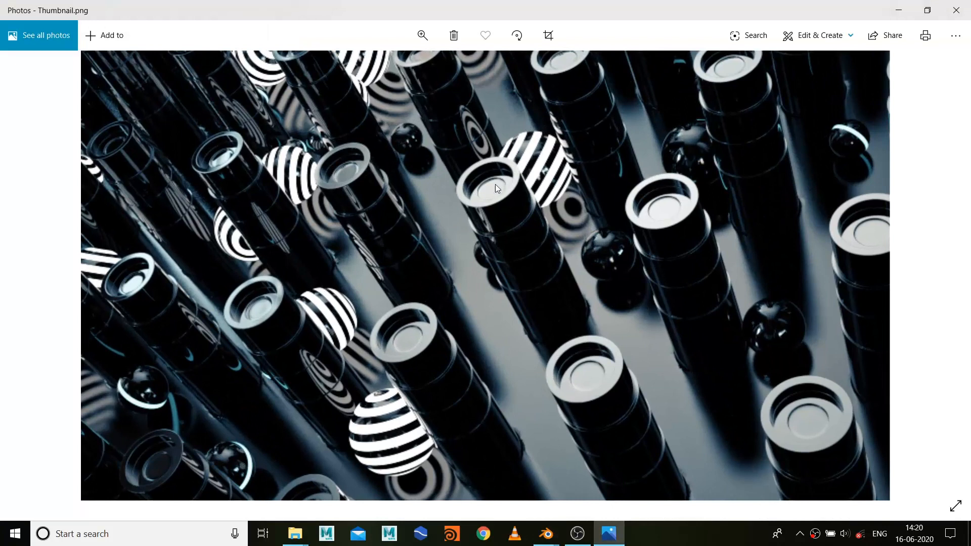
{"action": "mouse_move", "coordinate": [546, 275]}
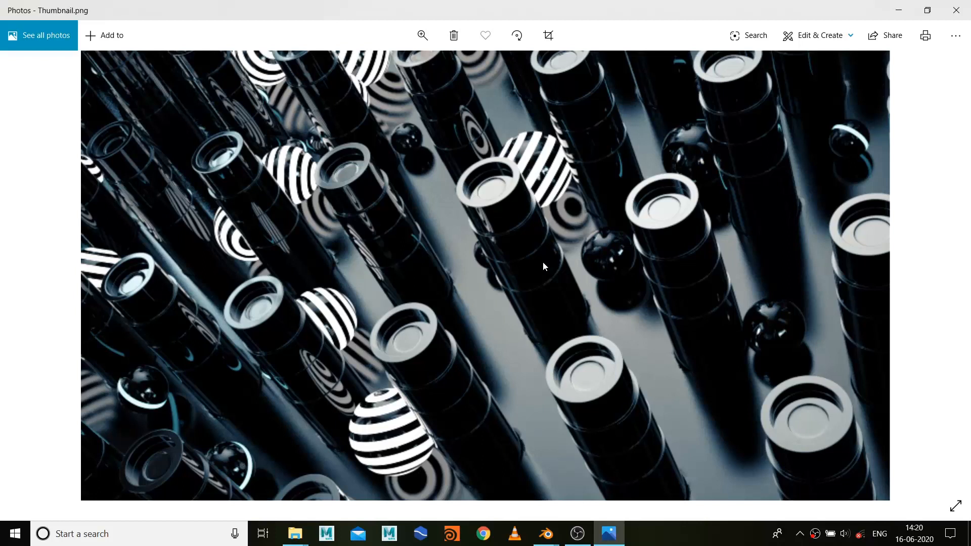
{"action": "mouse_move", "coordinate": [468, 258]}
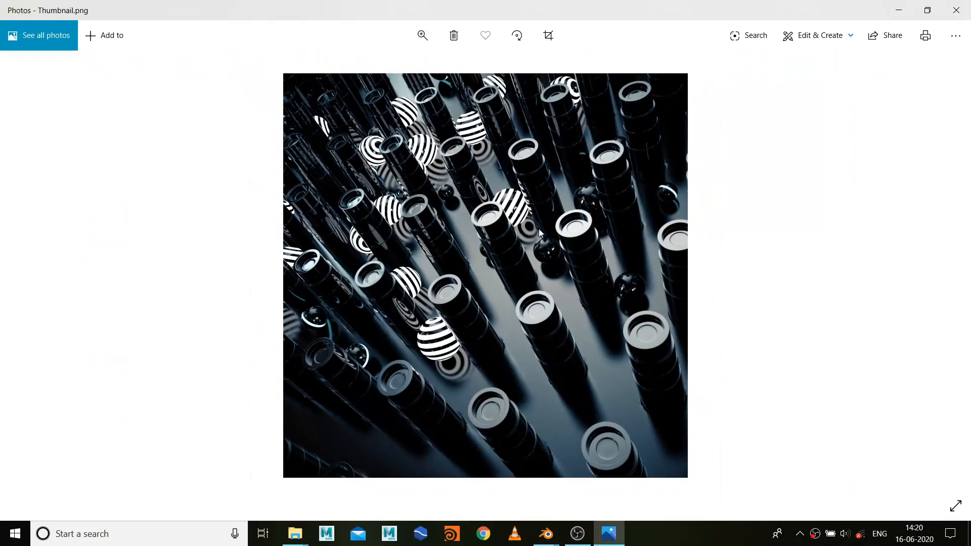
{"action": "left_click", "coordinate": [545, 533]}
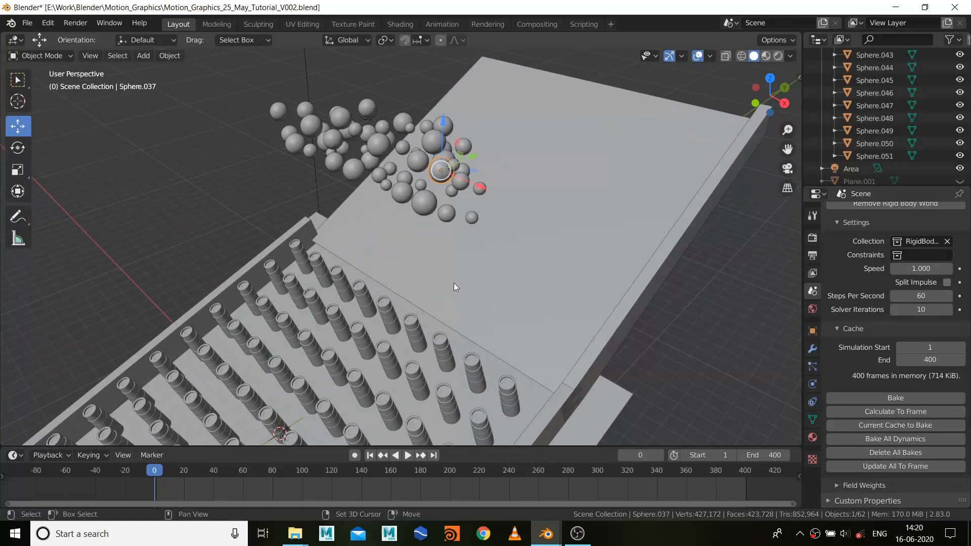
- Select the first Sphere of the Rigid_Balls collection for physics setup
{"action": "left_click_drag", "start_coordinate": [455, 286], "coordinate": [489, 228]}
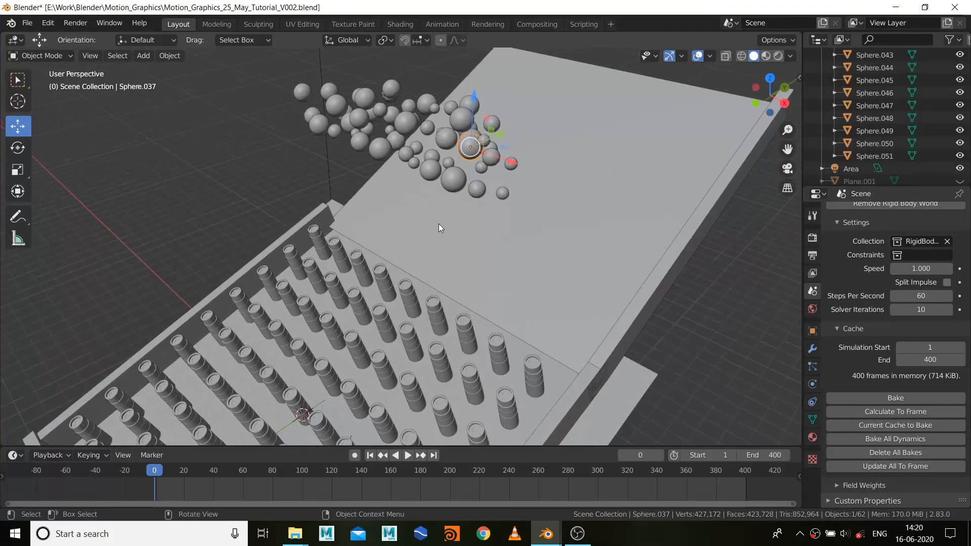
{"action": "mouse_move", "coordinate": [400, 248]}
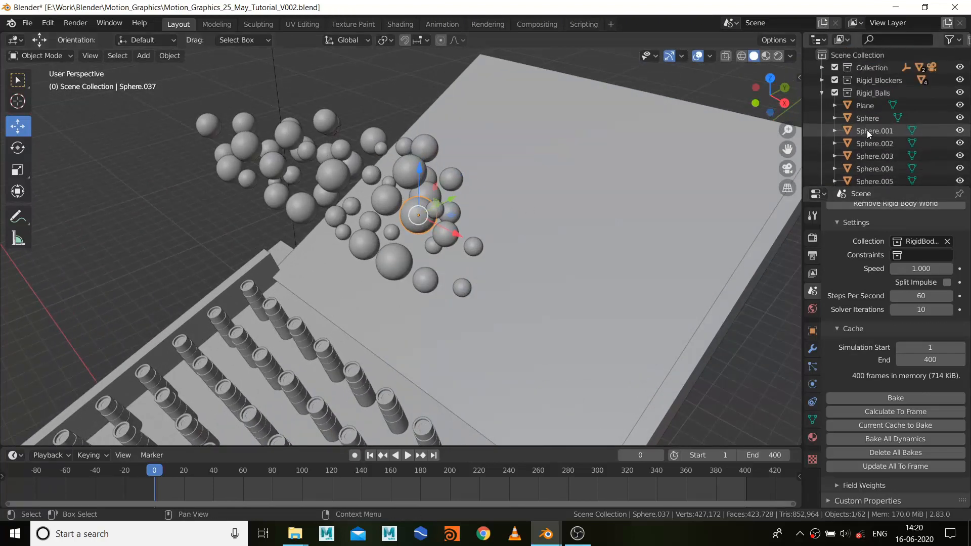
{"action": "left_click", "coordinate": [868, 118]}
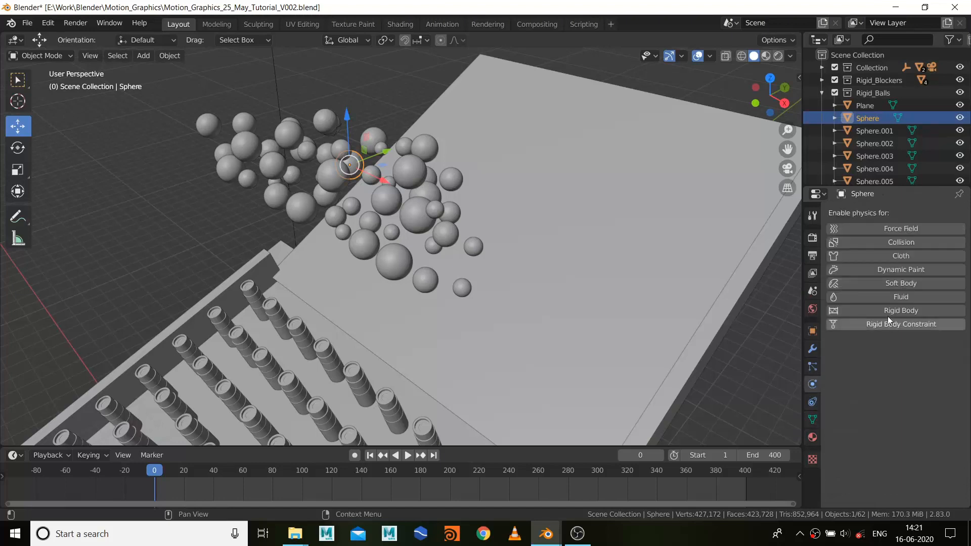
{"action": "mouse_move", "coordinate": [887, 315]}
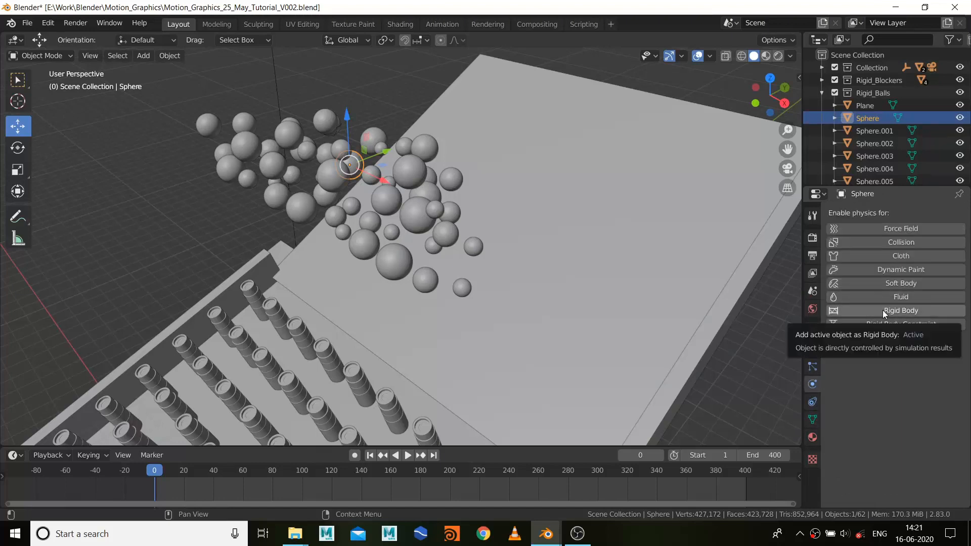
- Make the Sphere an active rigid body with a Sphere collision shape
{"action": "left_click", "coordinate": [901, 311]}
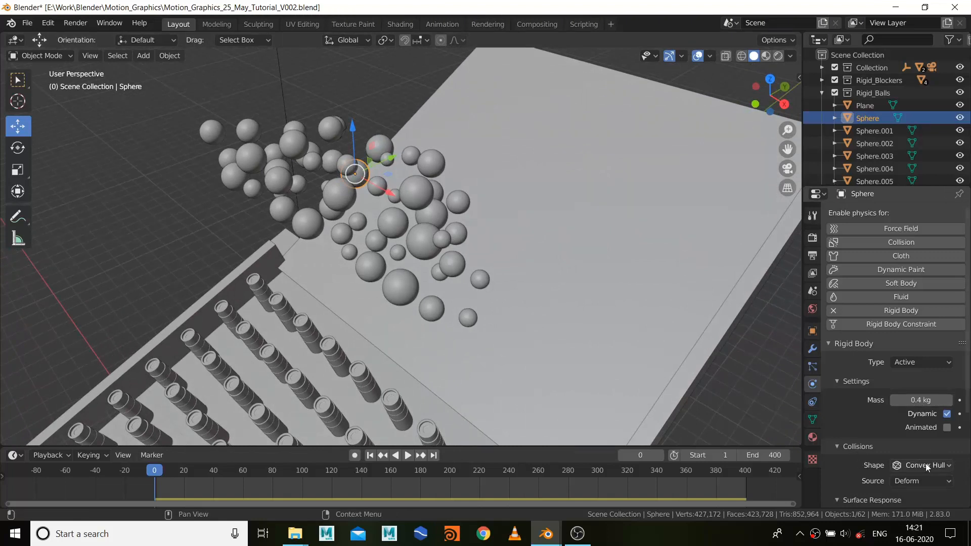
{"action": "left_click", "coordinate": [922, 465]}
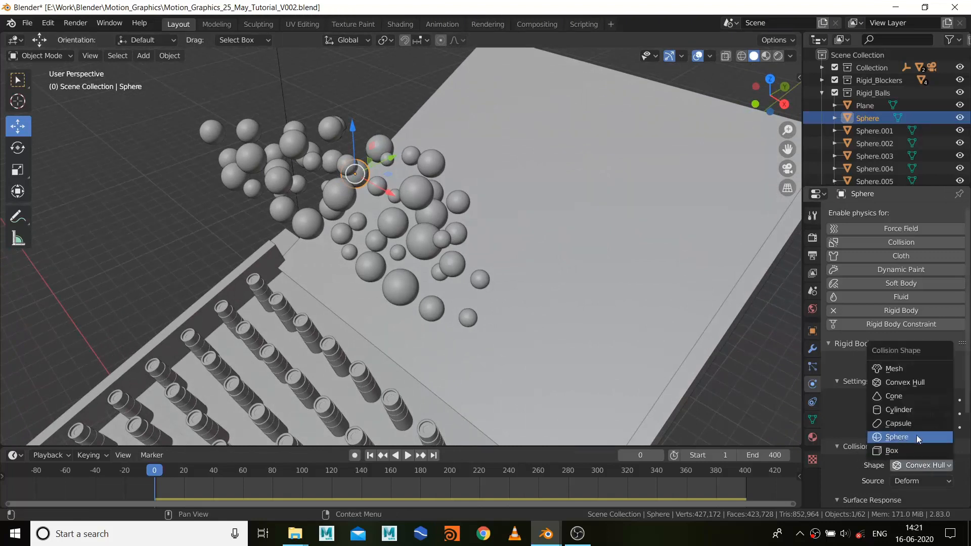
{"action": "left_click", "coordinate": [897, 437]}
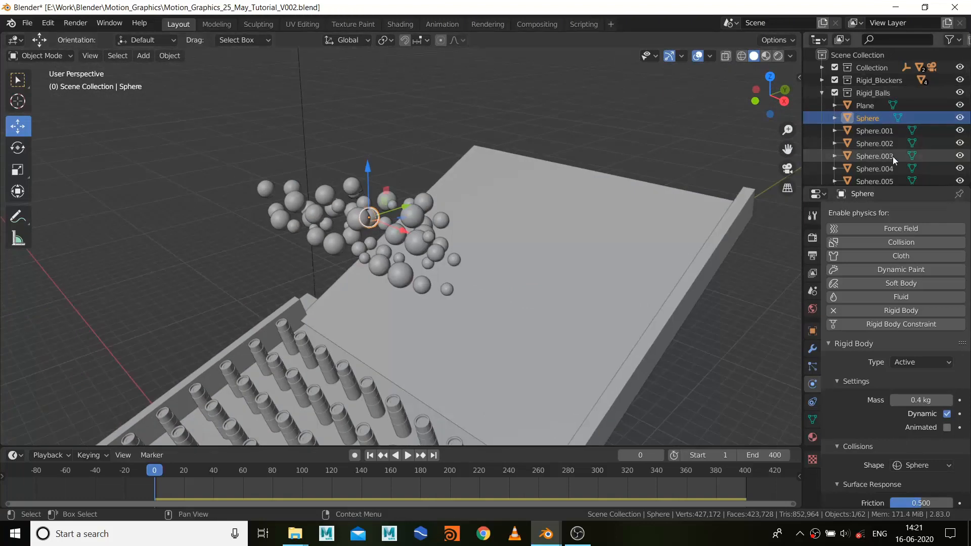
- Bring up the Object menu to copy rigid body settings to the other balls
{"action": "scroll", "scroll_direction": "down", "scroll_amount": 3}
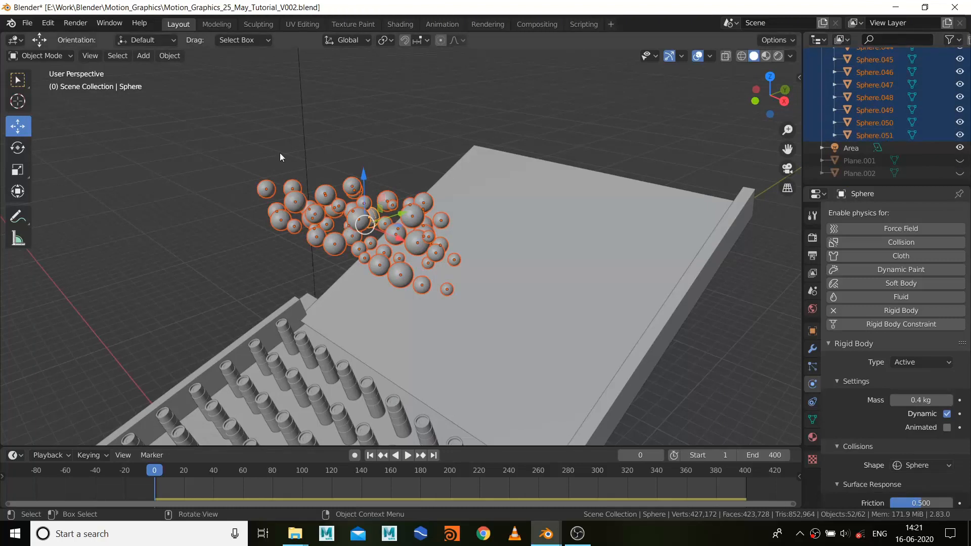
{"action": "left_click", "coordinate": [169, 55]}
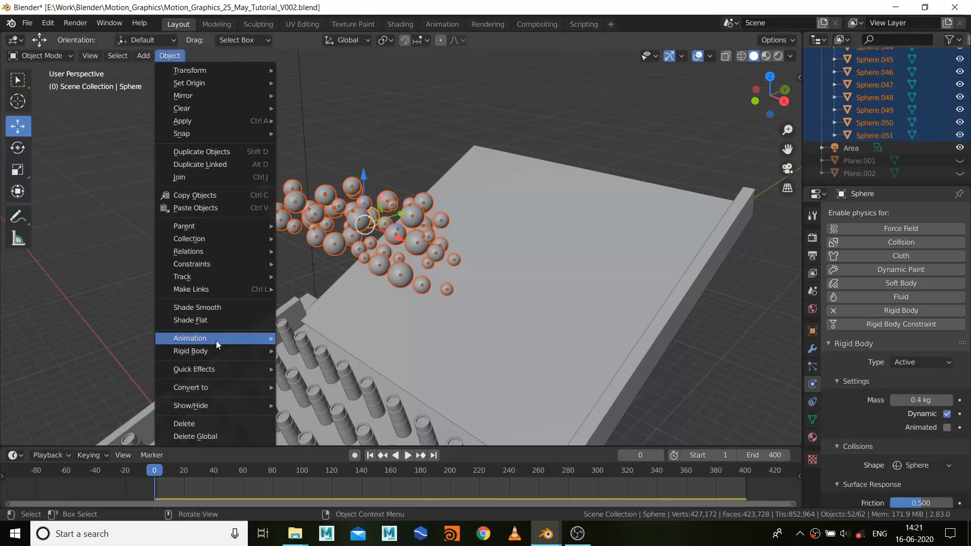
{"action": "mouse_move", "coordinate": [190, 351]}
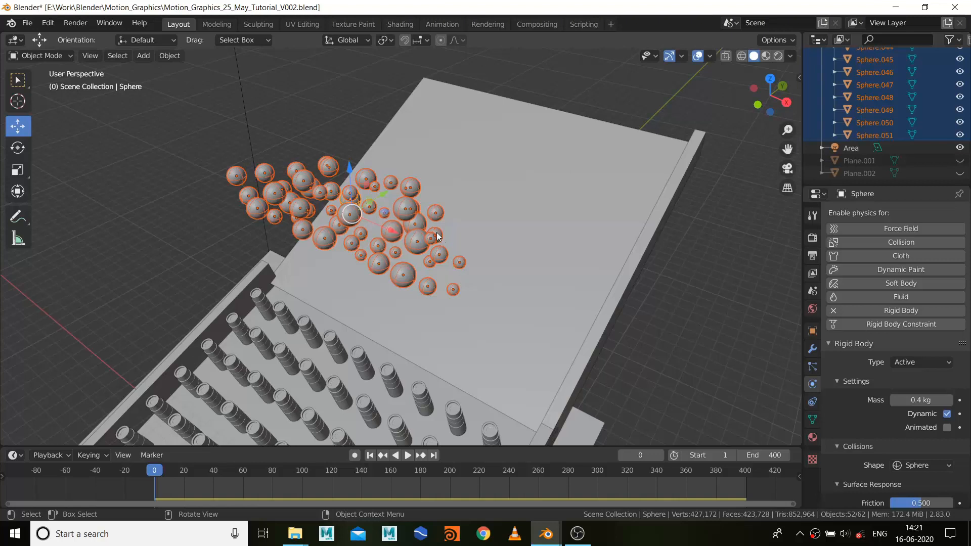
{"action": "mouse_move", "coordinate": [694, 222]}
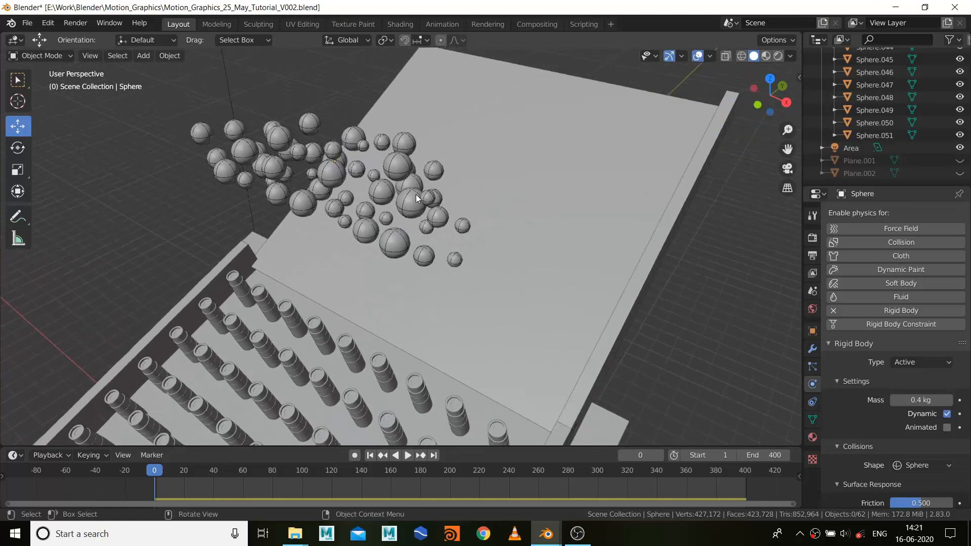
- Make Base01 a passive rigid body so it stays fixed under the balls
{"action": "left_click_drag", "start_coordinate": [415, 198], "coordinate": [403, 282]}
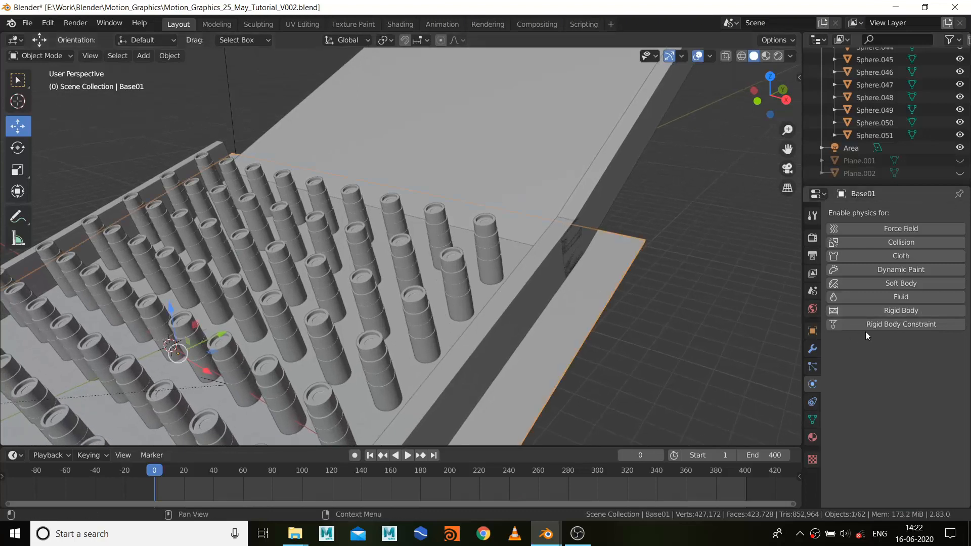
{"action": "left_click", "coordinate": [900, 311]}
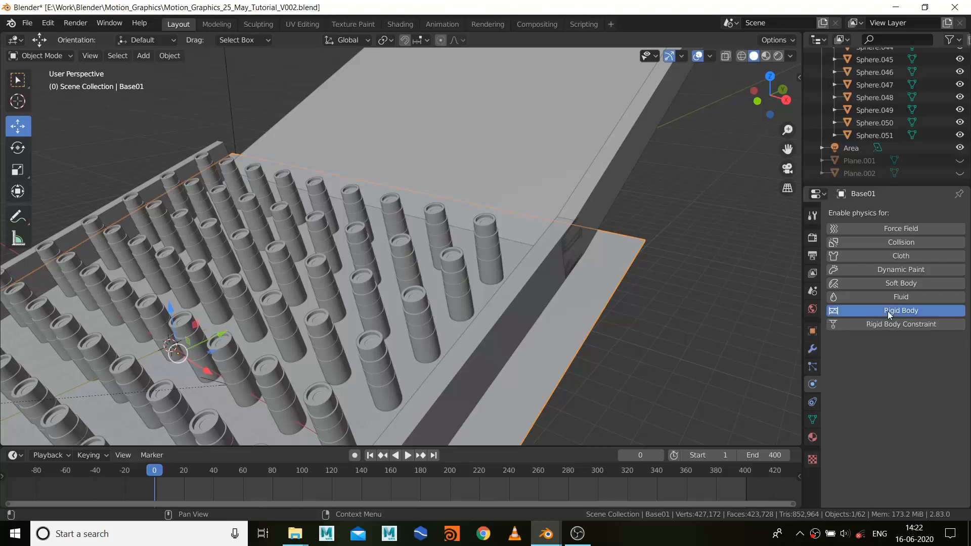
{"action": "left_click", "coordinate": [900, 311]}
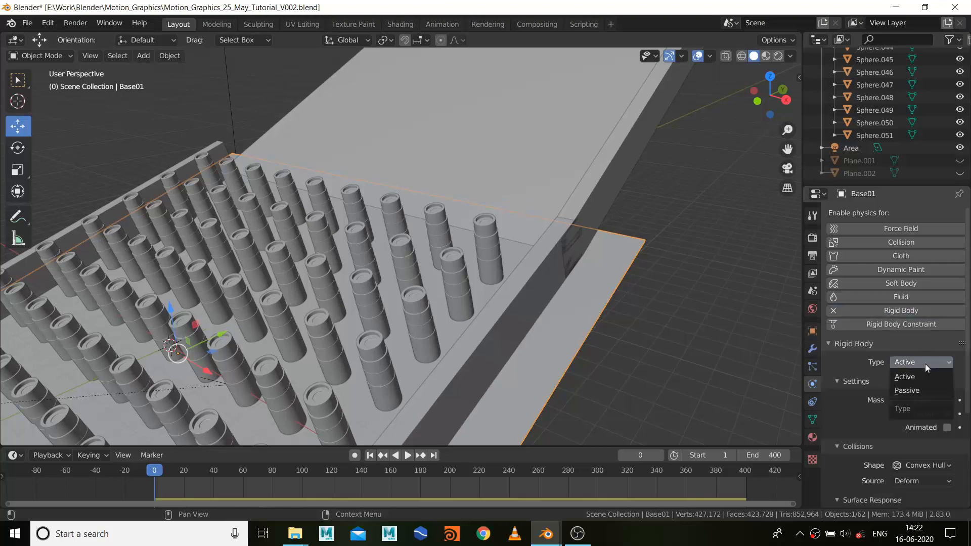
{"action": "left_click", "coordinate": [906, 390]}
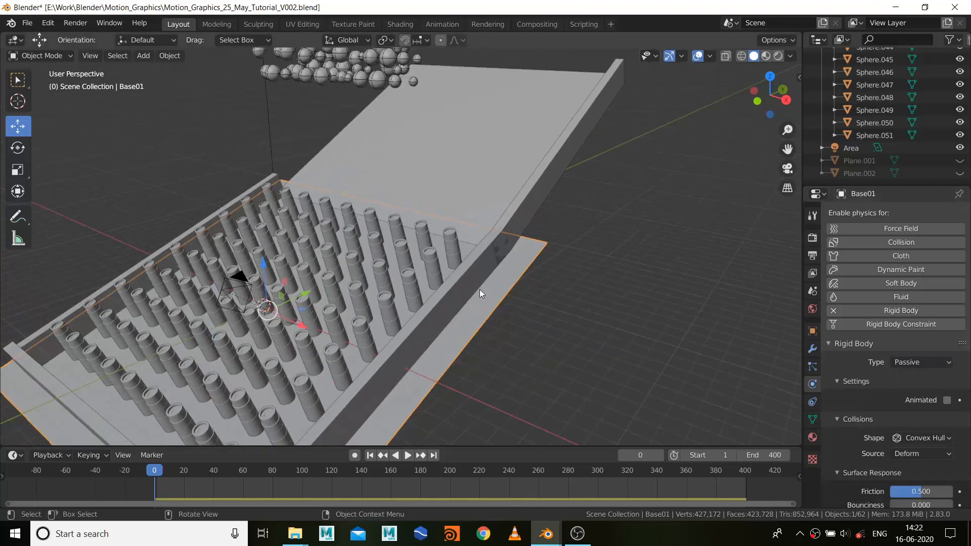
{"action": "mouse_move", "coordinate": [461, 303]}
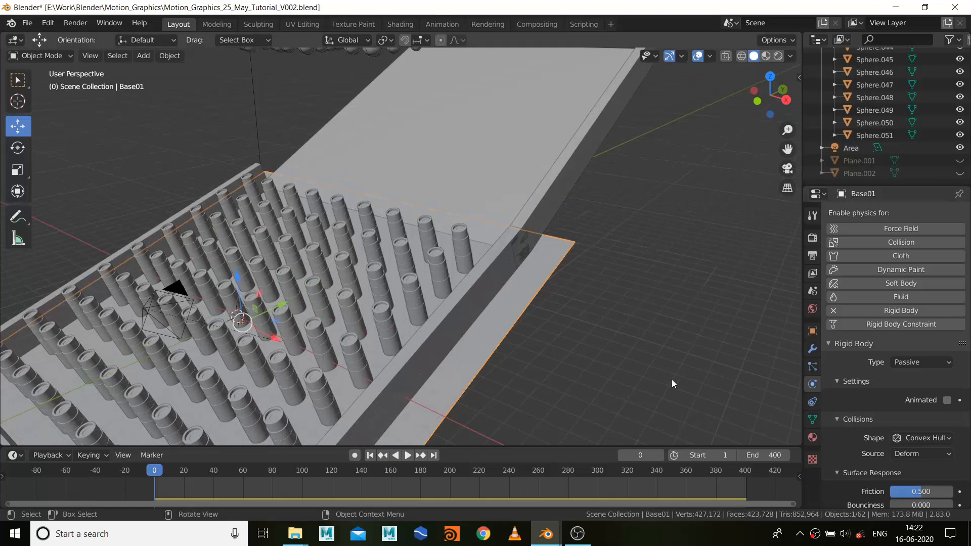
{"action": "left_click_drag", "start_coordinate": [673, 383], "coordinate": [564, 354]}
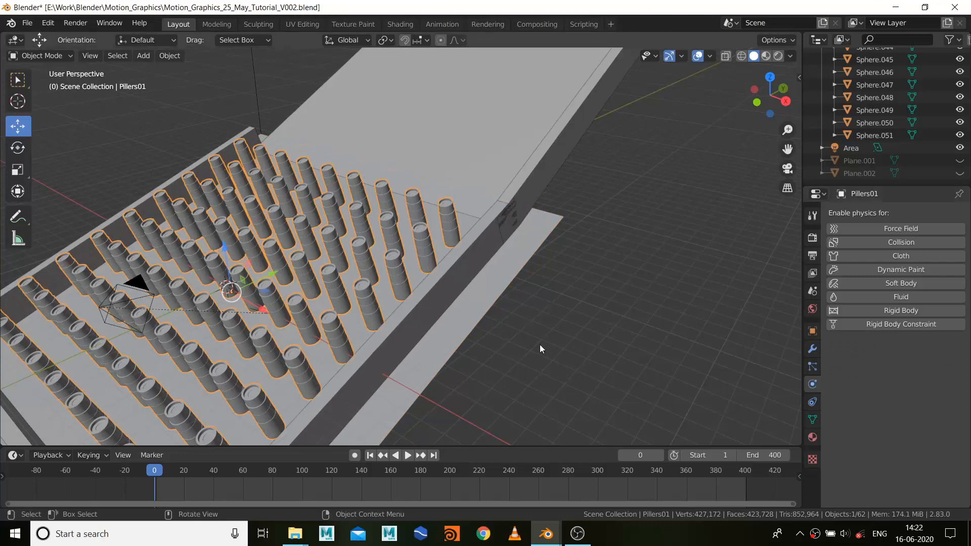
{"action": "left_click", "coordinate": [901, 310]}
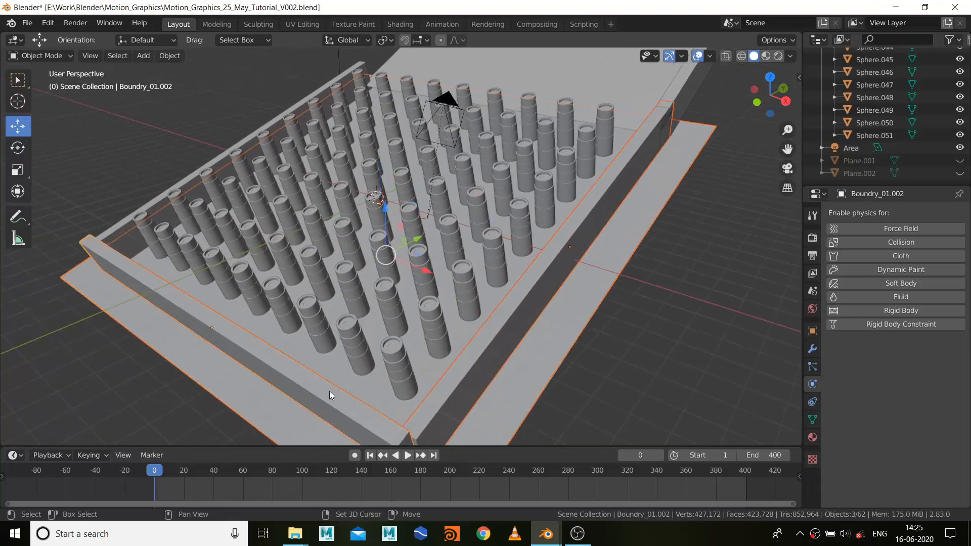
{"action": "left_click", "coordinate": [588, 161]}
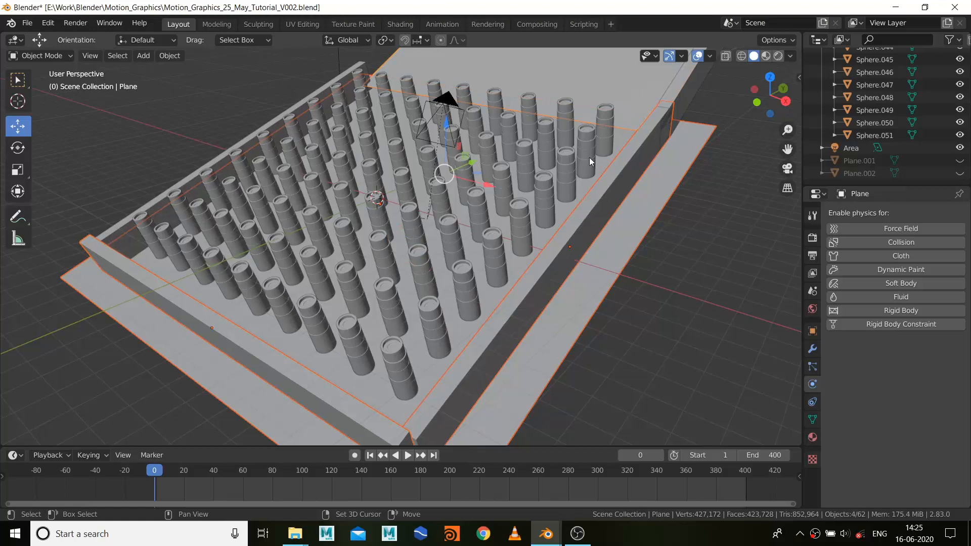
{"action": "left_click", "coordinate": [189, 208]}
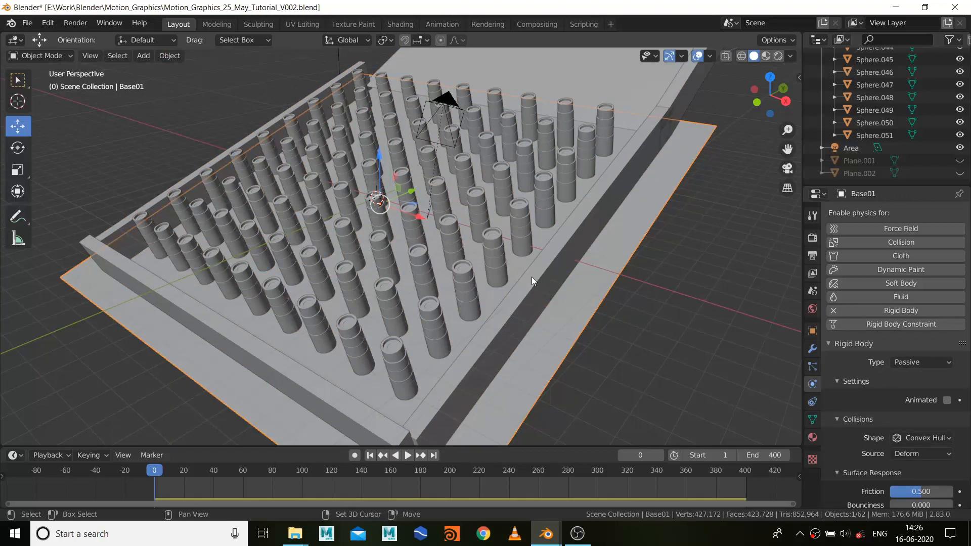
{"action": "left_click", "coordinate": [169, 54]}
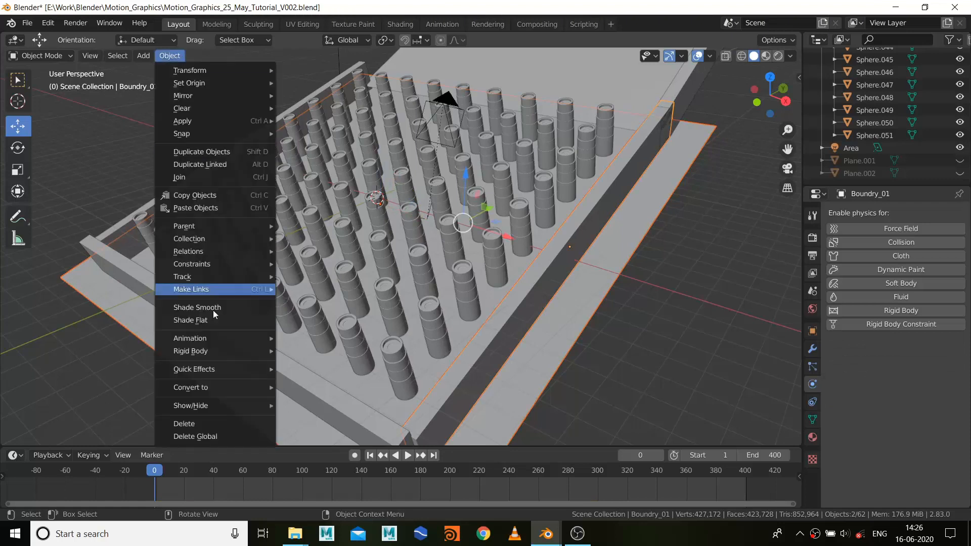
{"action": "mouse_move", "coordinate": [190, 351]}
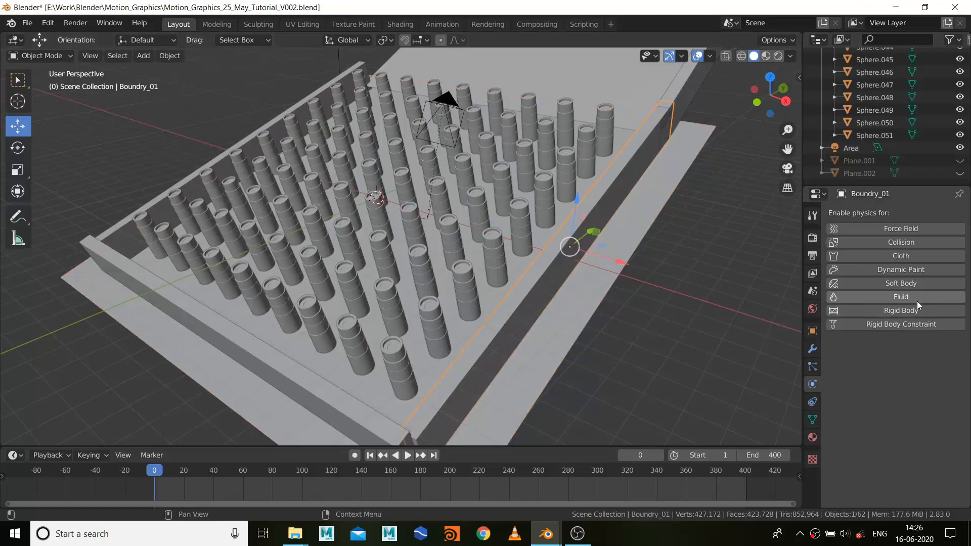
{"action": "mouse_move", "coordinate": [900, 310]}
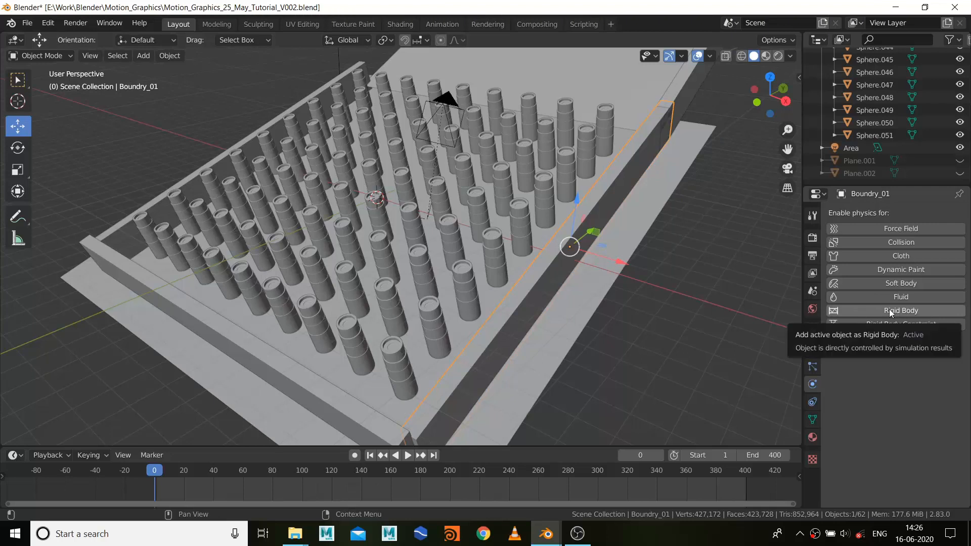
- Add rigid body physics to the three Boundry_01 walls
{"action": "left_click", "coordinate": [902, 311]}
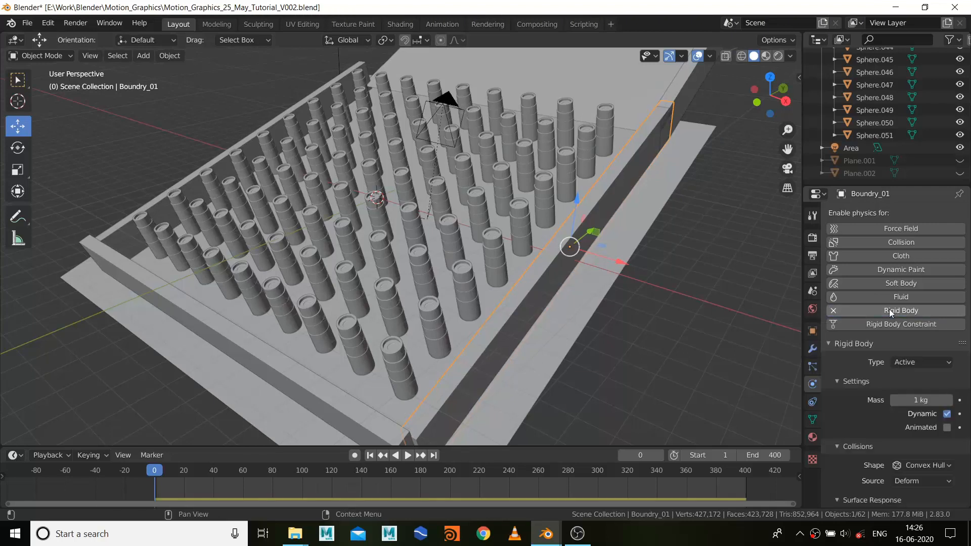
{"action": "left_click", "coordinate": [919, 362]}
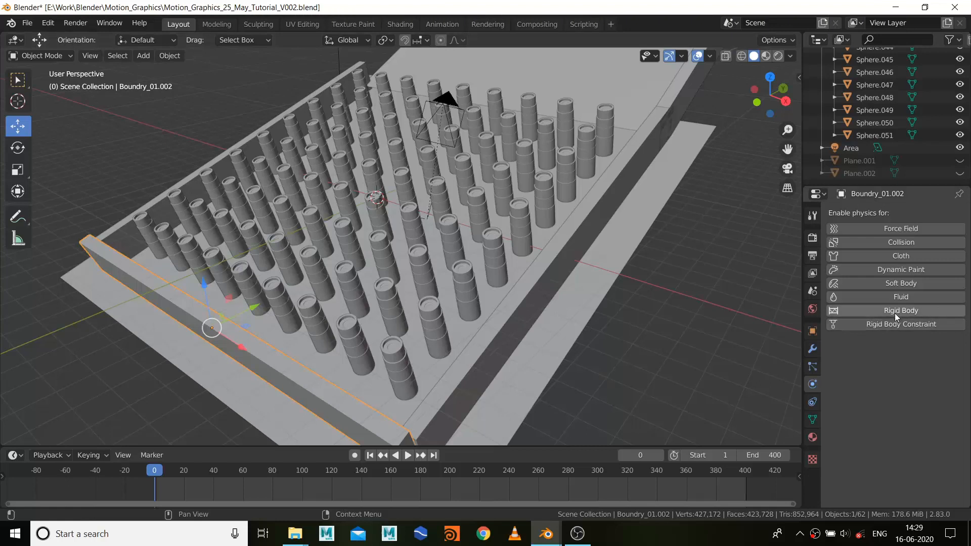
{"action": "left_click", "coordinate": [901, 310]}
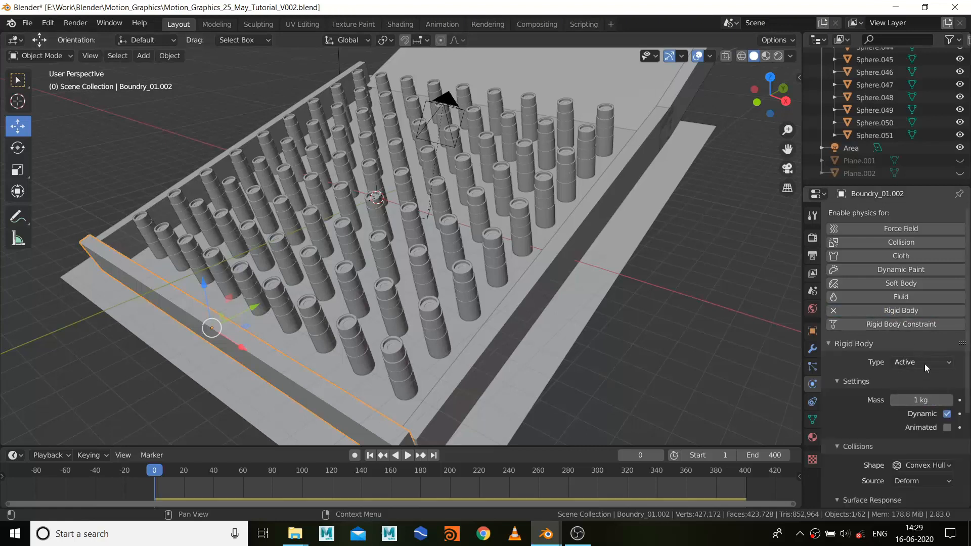
{"action": "left_click", "coordinate": [921, 362]}
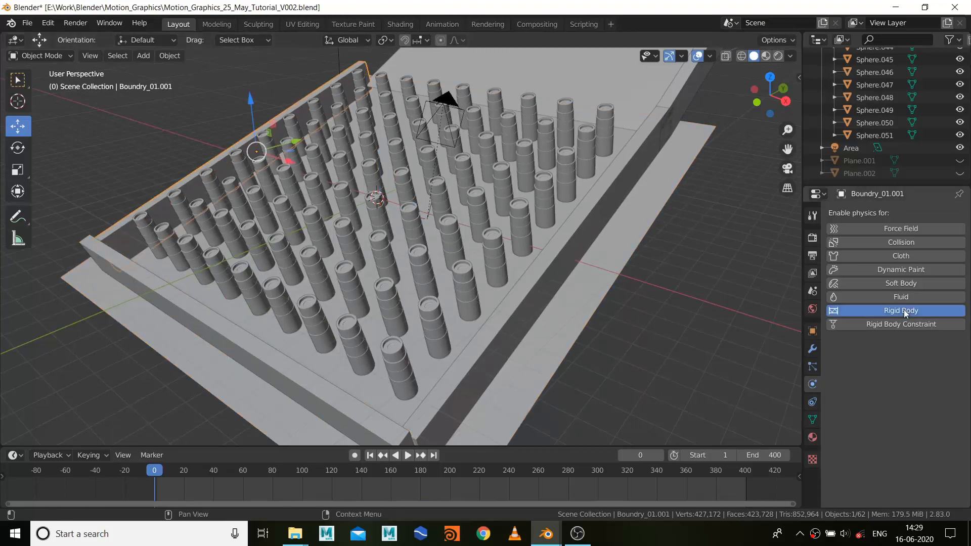
{"action": "left_click", "coordinate": [900, 311]}
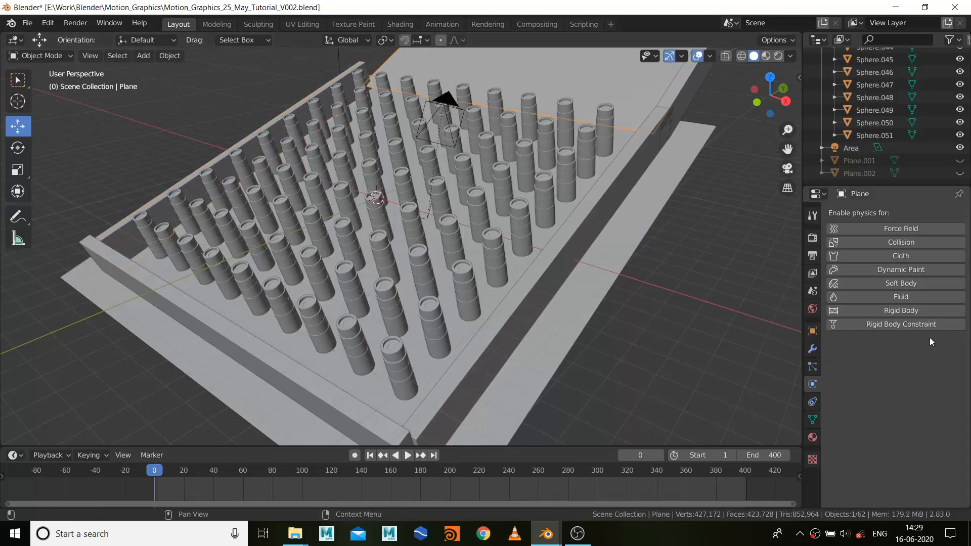
- Make Pillers01 a passive rigid body so the pillars stay immovable
{"action": "left_click", "coordinate": [901, 310]}
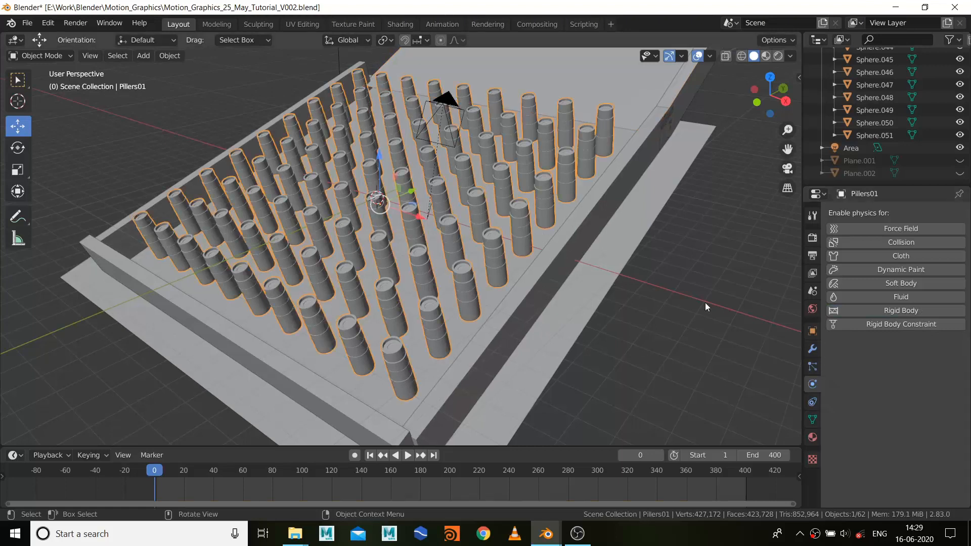
{"action": "left_click", "coordinate": [900, 311]}
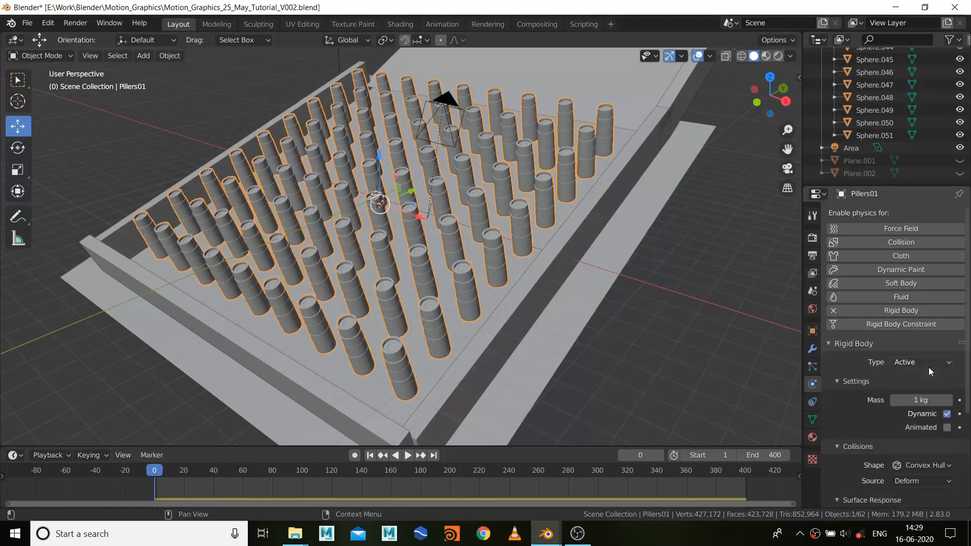
{"action": "left_click", "coordinate": [921, 363]}
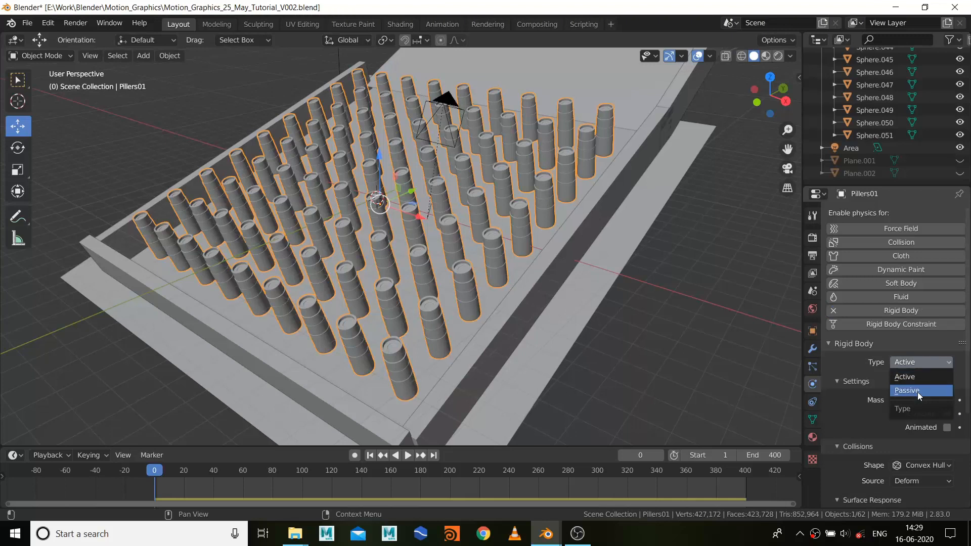
{"action": "left_click", "coordinate": [921, 391]}
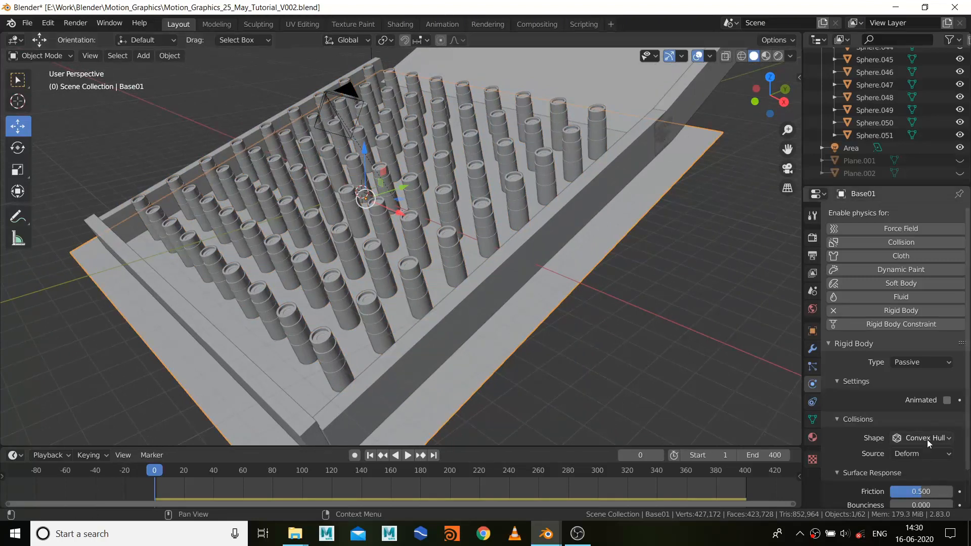
- Switch Base01's collision shape from Convex Hull to Mesh and frame the whole ramp
{"action": "left_click", "coordinate": [922, 438]}
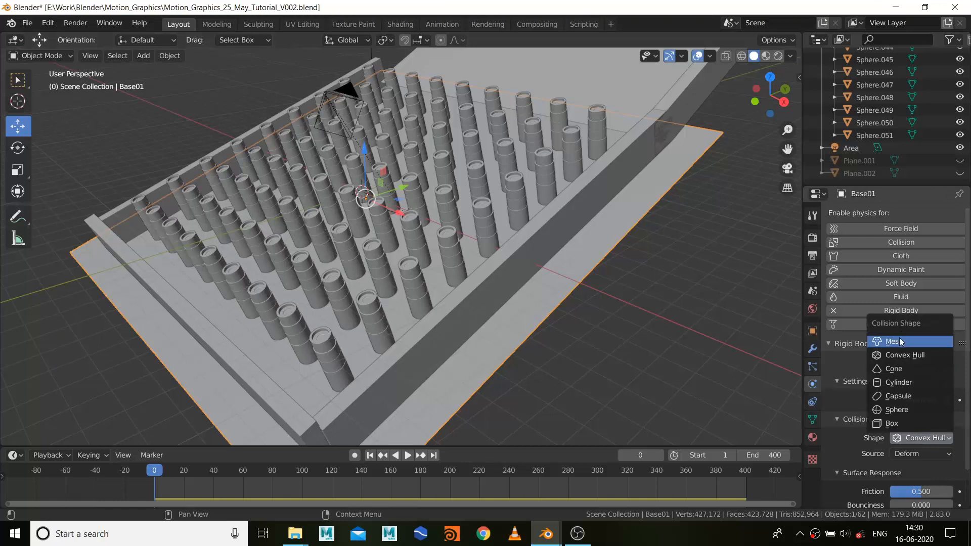
{"action": "left_click", "coordinate": [893, 341]}
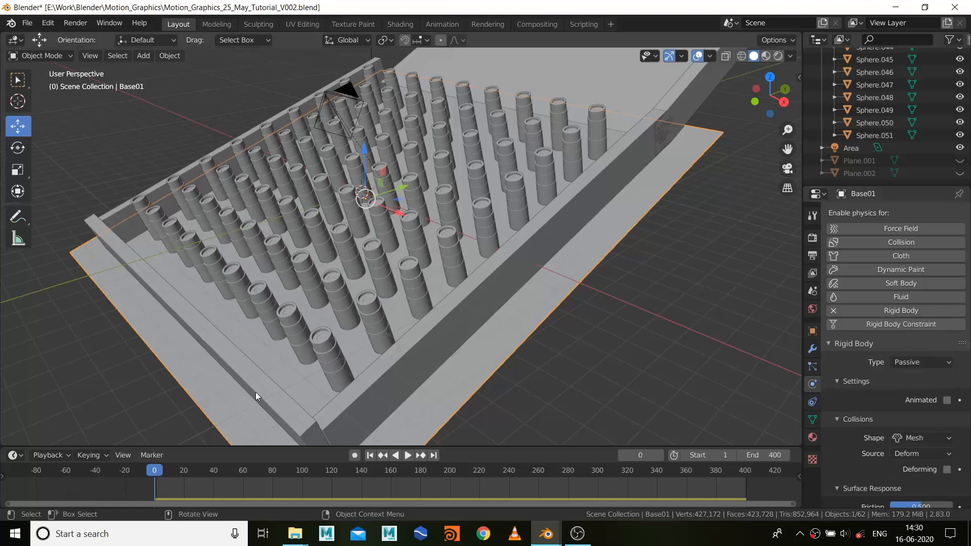
{"action": "left_click", "coordinate": [178, 307]}
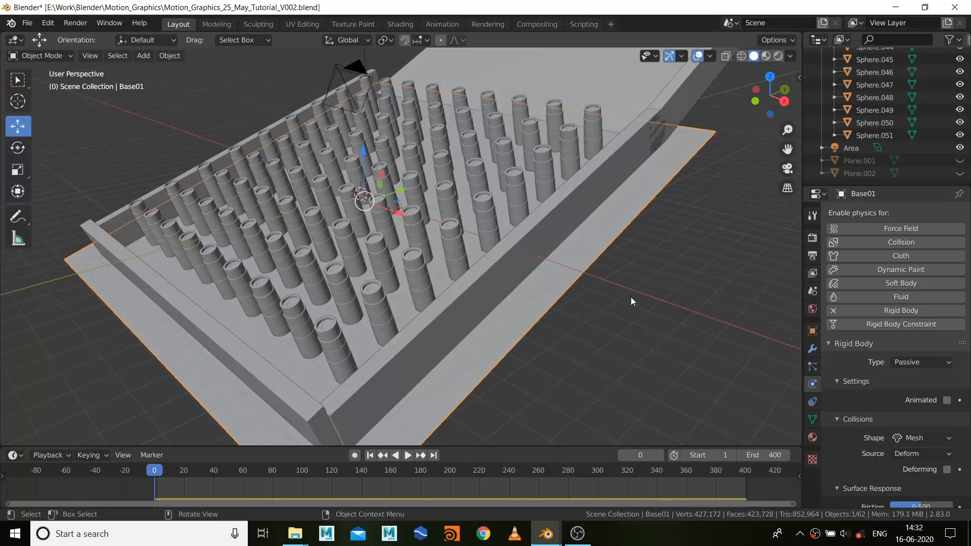
{"action": "mouse_move", "coordinate": [361, 258]}
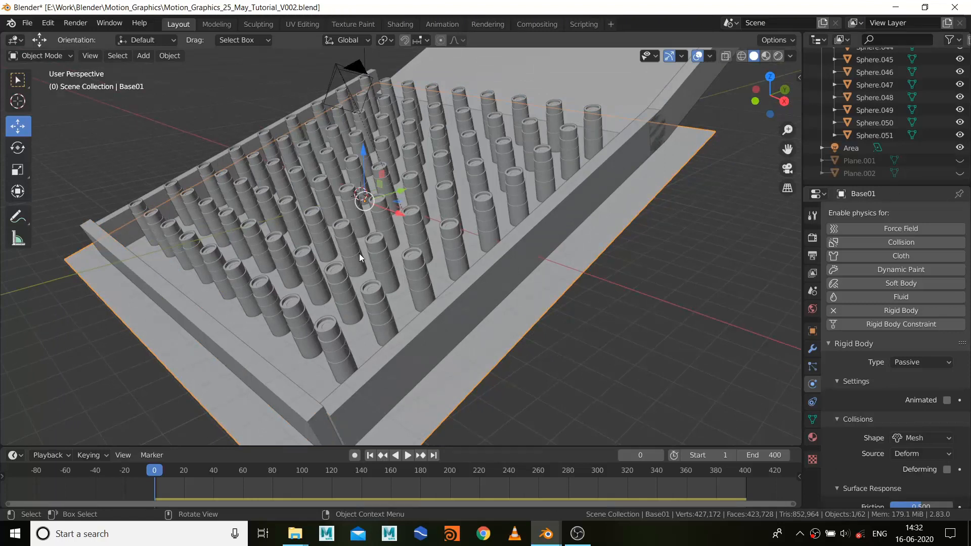
{"action": "left_click_drag", "start_coordinate": [360, 257], "coordinate": [525, 278]}
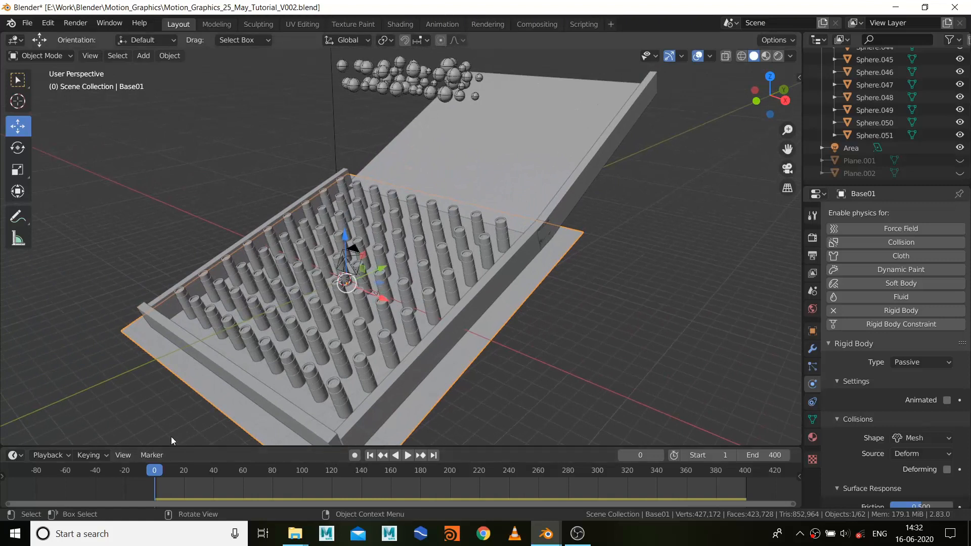
- Run the rigid-body simulation from frame 1 so the spheres drop and scatter among the pillars
{"action": "left_click", "coordinate": [408, 455]}
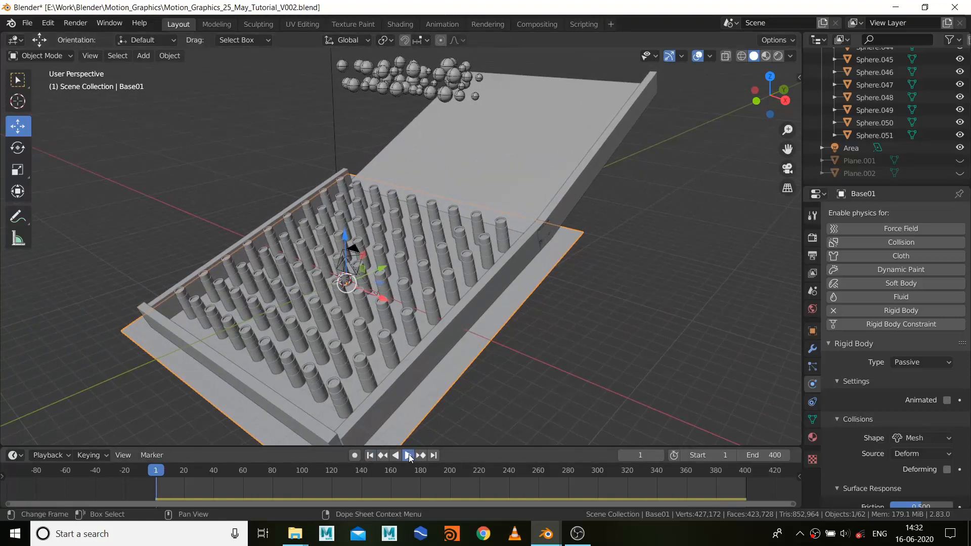
{"action": "left_click", "coordinate": [408, 455]}
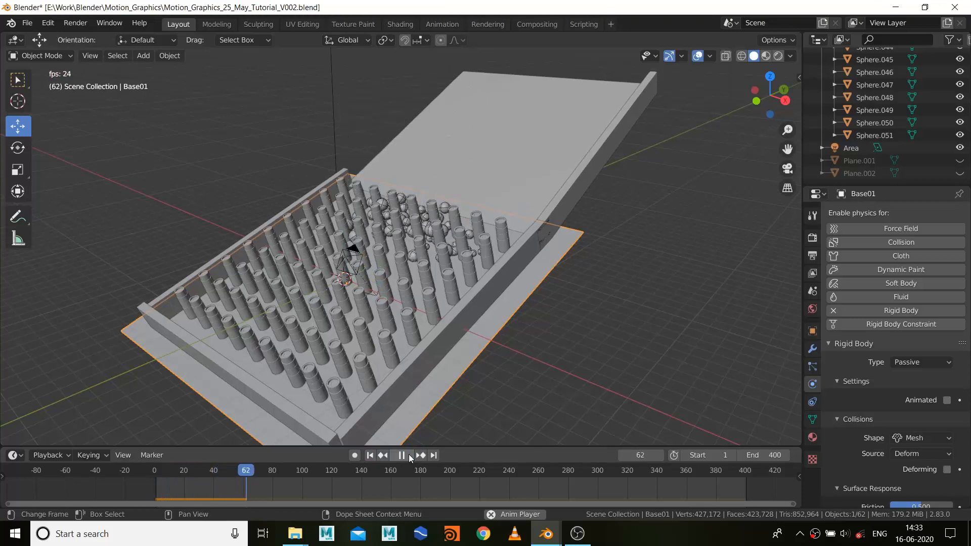
{"action": "left_click", "coordinate": [400, 455]}
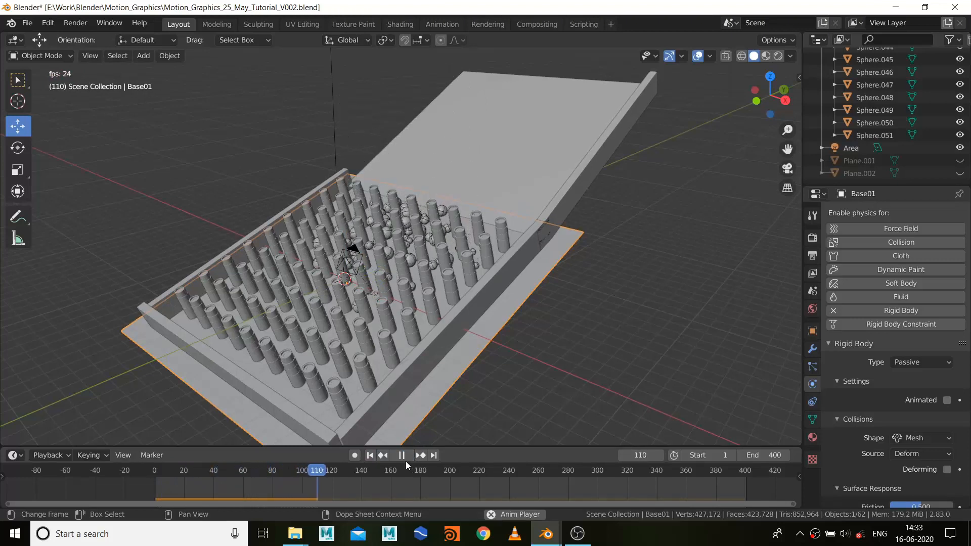
{"action": "left_click", "coordinate": [401, 455]}
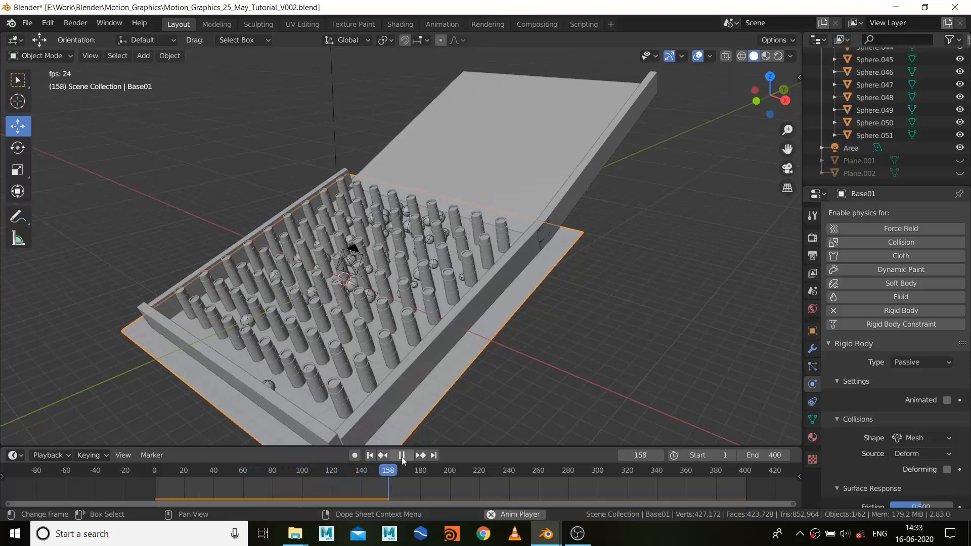
{"action": "left_click", "coordinate": [401, 455]}
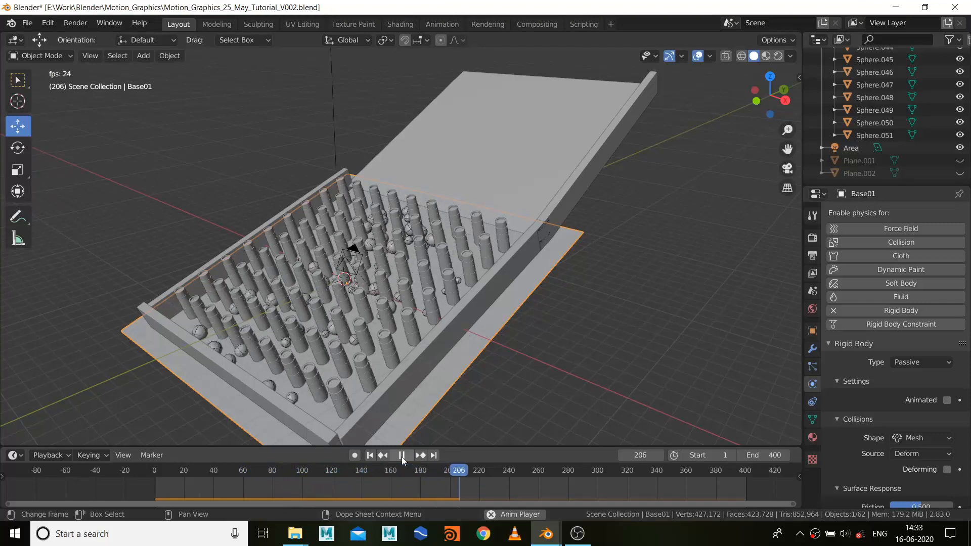
{"action": "left_click", "coordinate": [401, 455]}
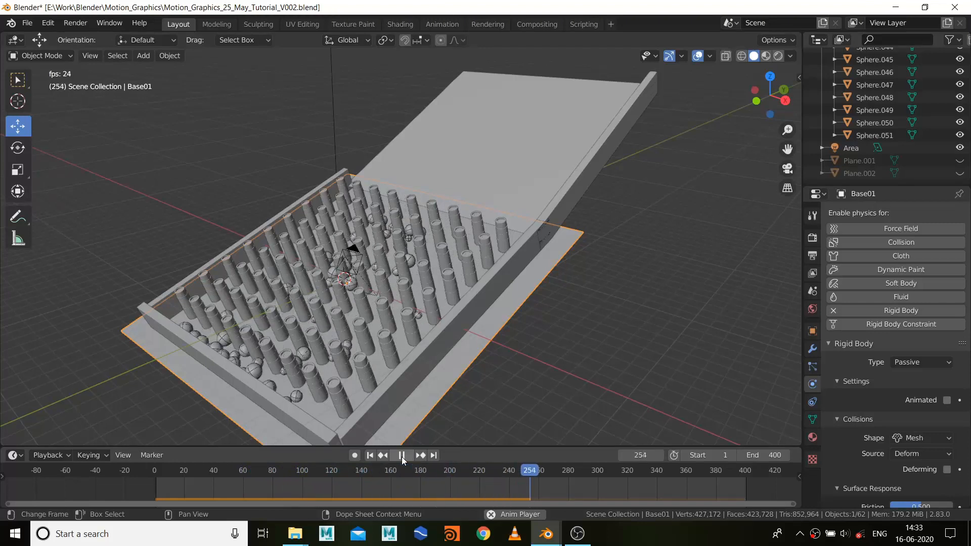
{"action": "left_click", "coordinate": [402, 455]}
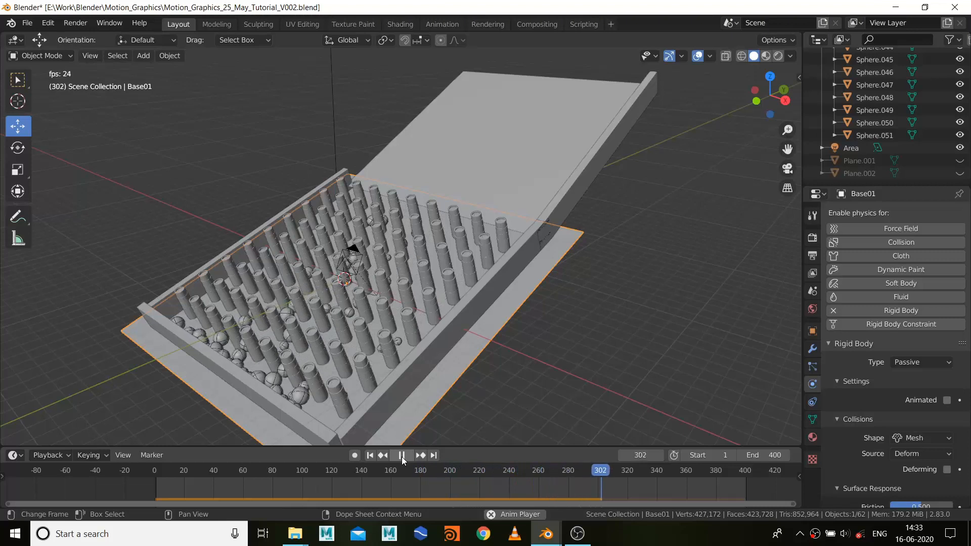
{"action": "left_click", "coordinate": [401, 455]}
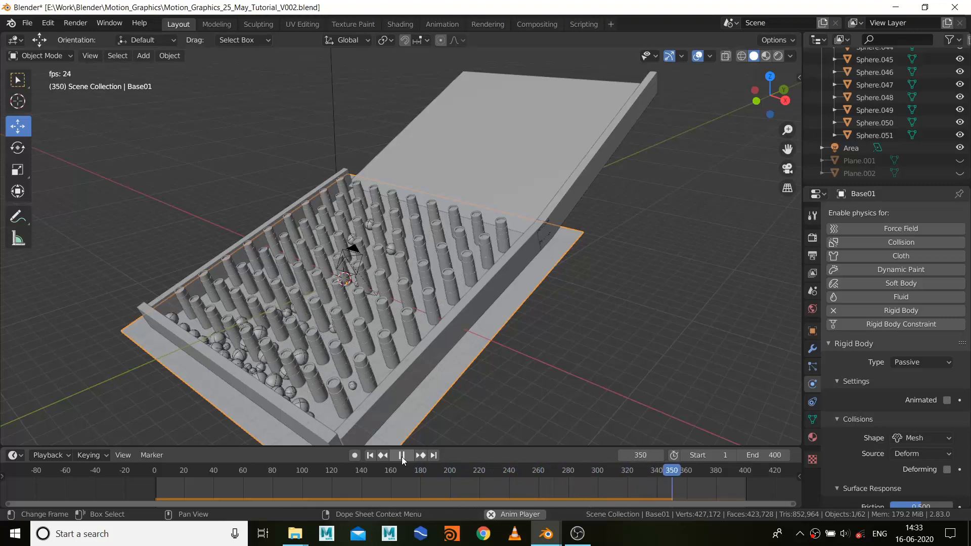
{"action": "left_click", "coordinate": [402, 455]}
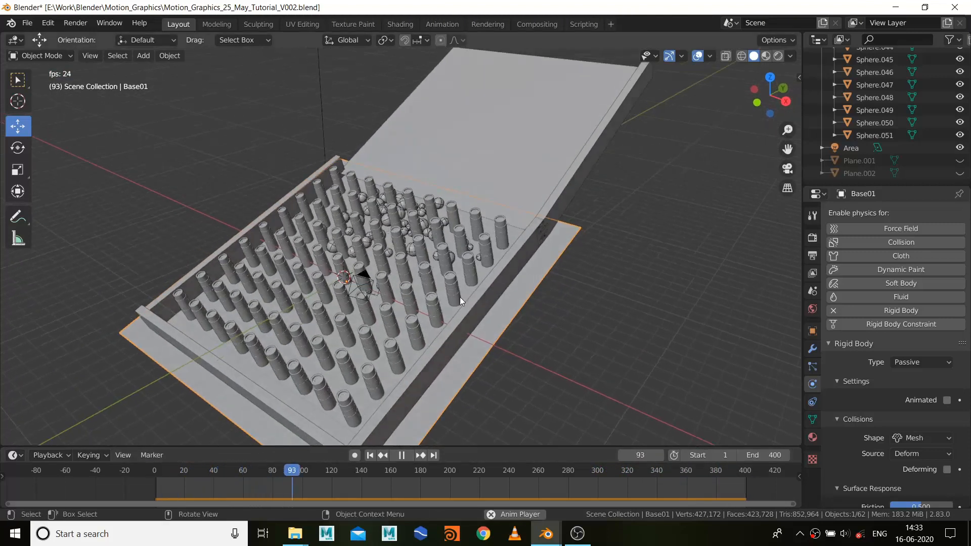
{"action": "left_click", "coordinate": [401, 455]}
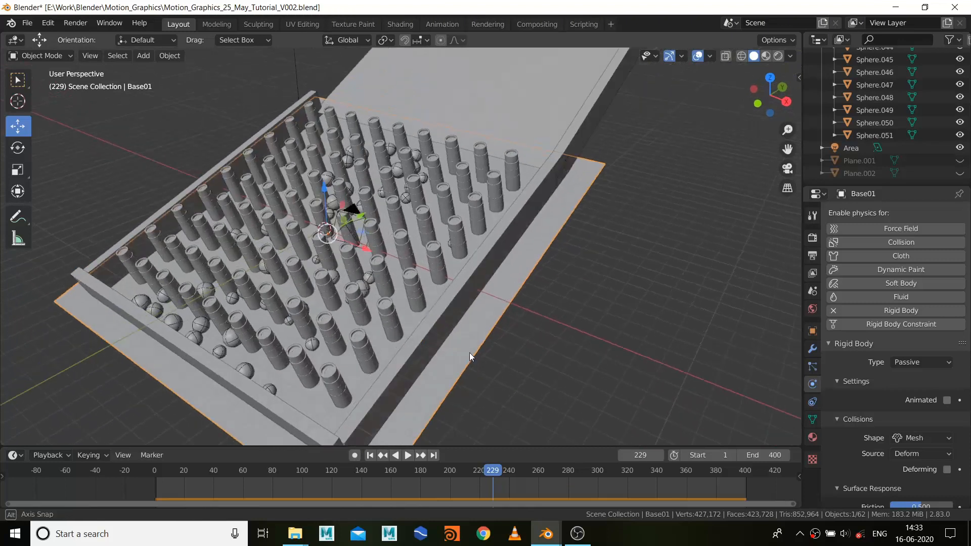
- Move in on the scattered spheres and rewind the timeline to the first frame
{"action": "left_click_drag", "start_coordinate": [470, 356], "coordinate": [569, 465]}
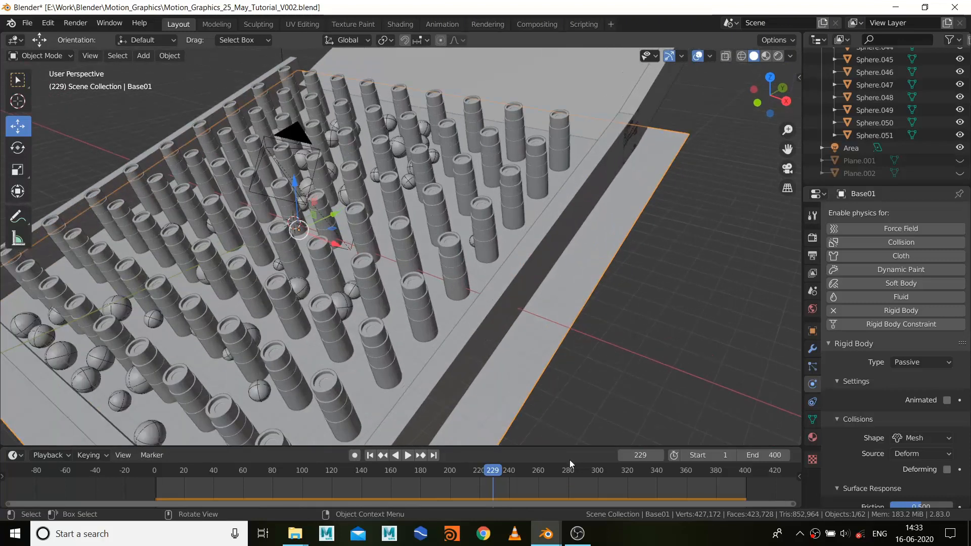
{"action": "left_click", "coordinate": [370, 456]}
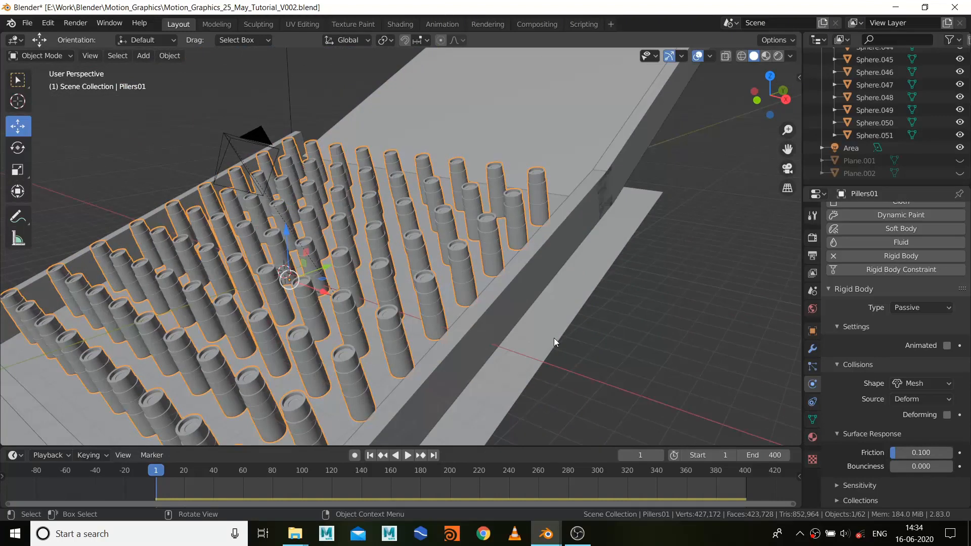
{"action": "mouse_move", "coordinate": [539, 344]}
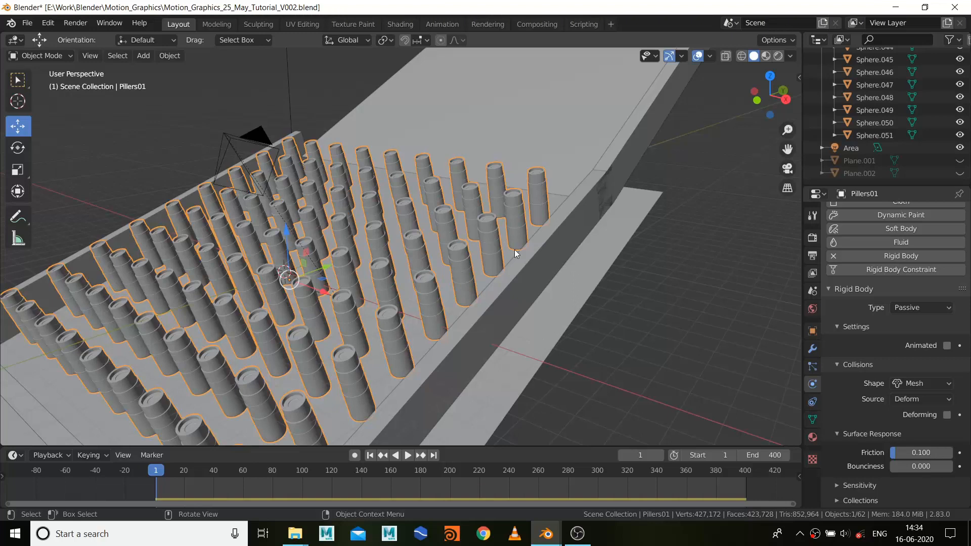
{"action": "mouse_move", "coordinate": [478, 291]}
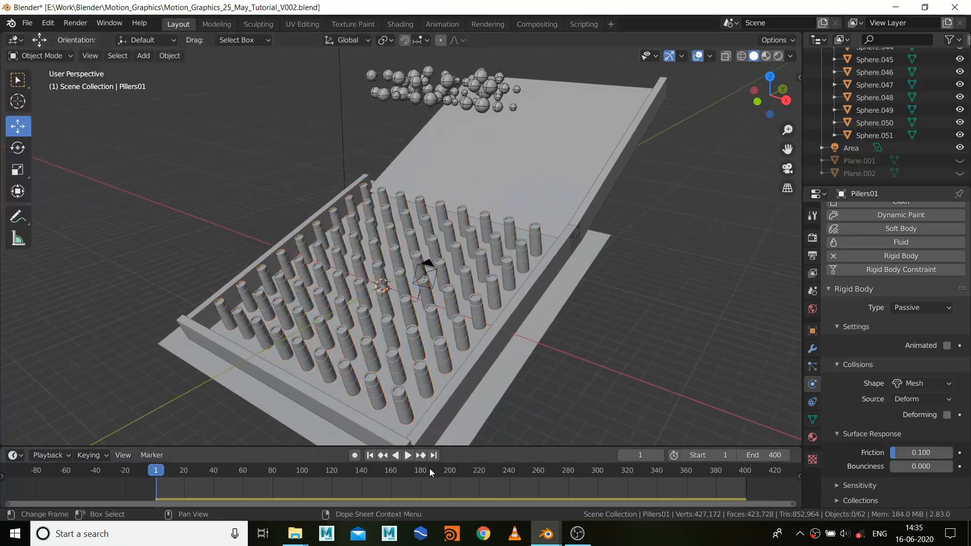
{"action": "left_click", "coordinate": [407, 455]}
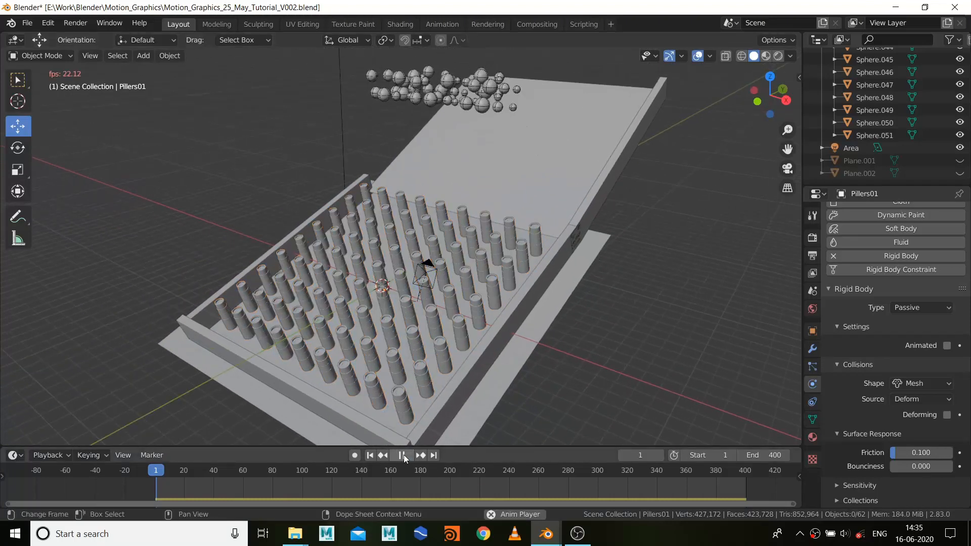
{"action": "left_click", "coordinate": [402, 455]}
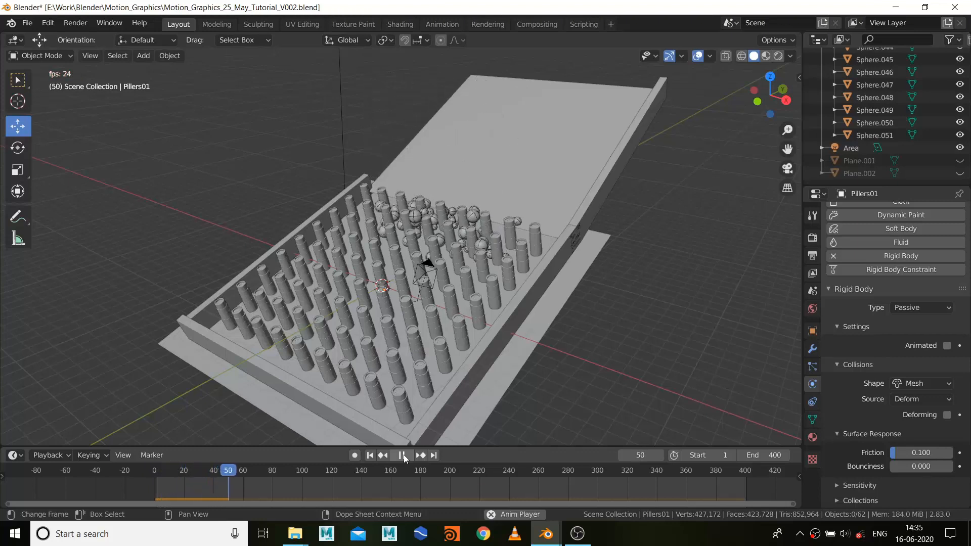
{"action": "left_click", "coordinate": [402, 456]}
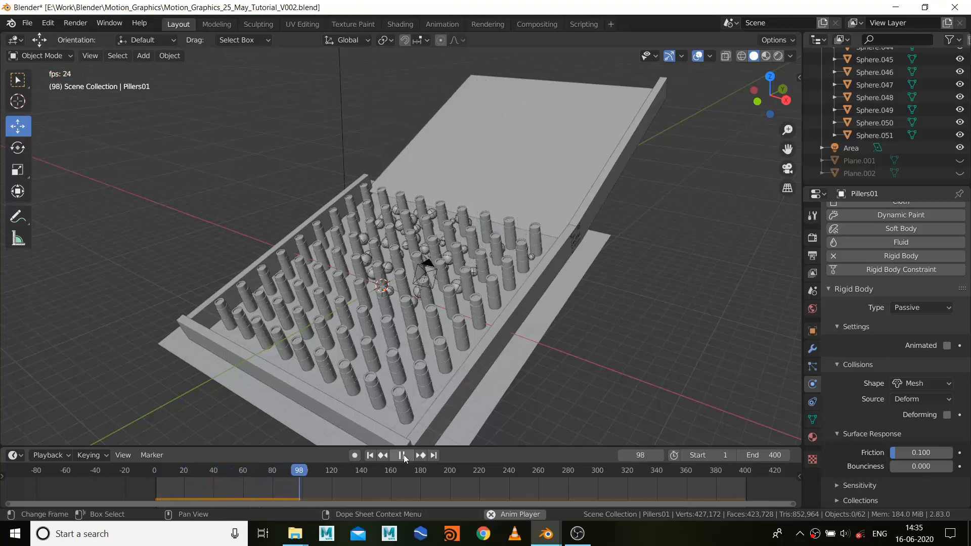
{"action": "left_click", "coordinate": [402, 456]}
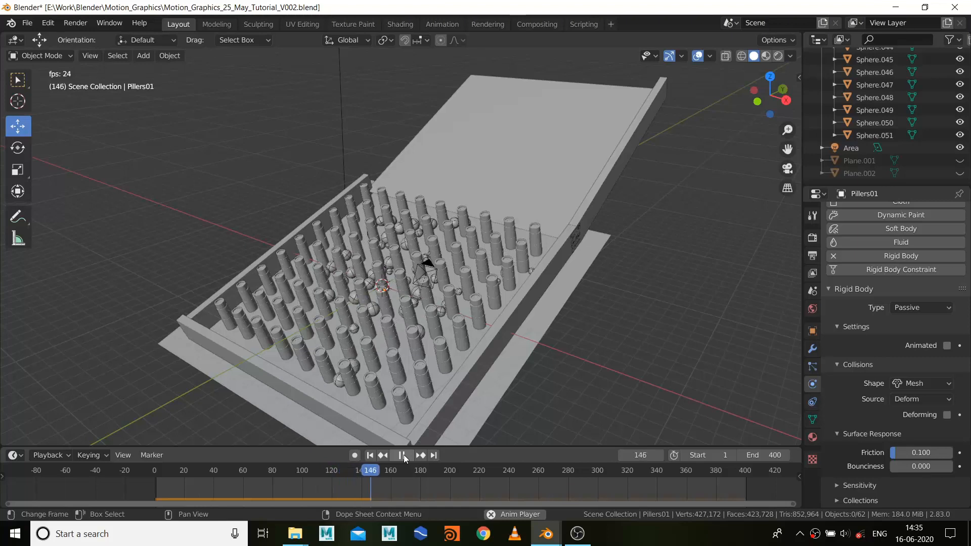
{"action": "left_click", "coordinate": [401, 455]}
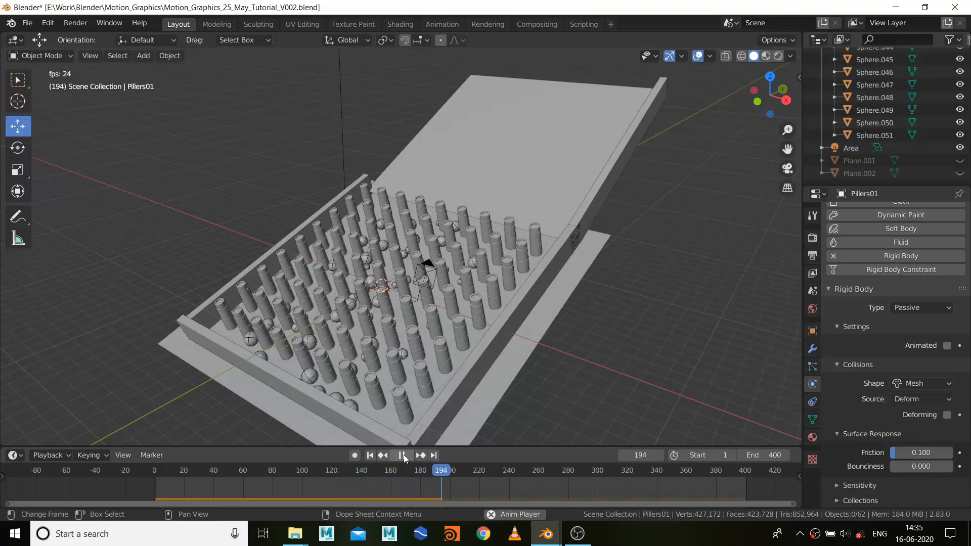
{"action": "left_click", "coordinate": [400, 455]}
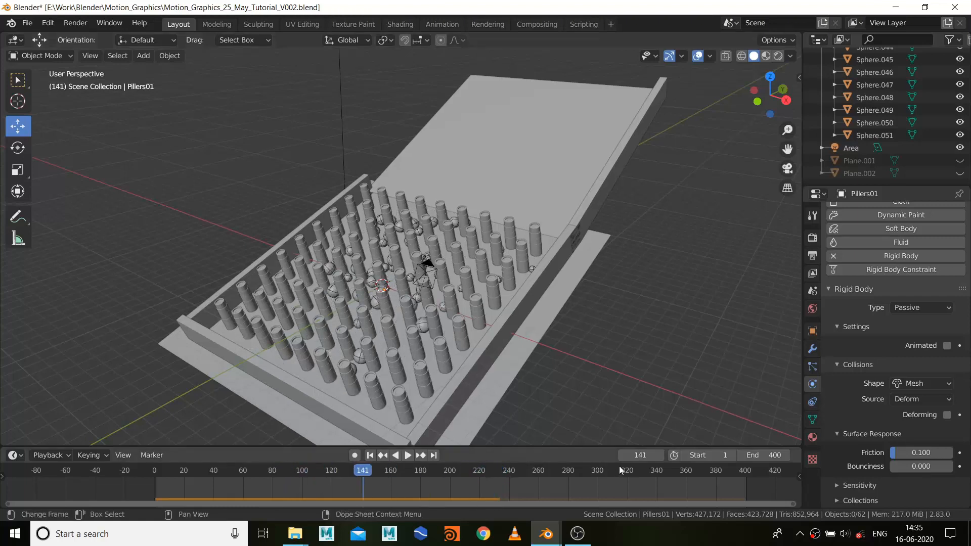
{"action": "left_click", "coordinate": [408, 455]}
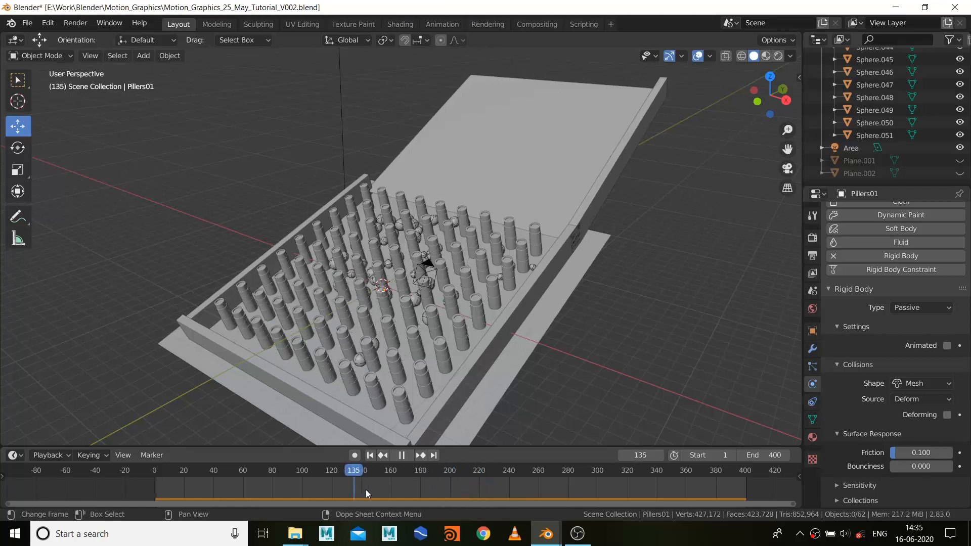
{"action": "left_click", "coordinate": [401, 455]}
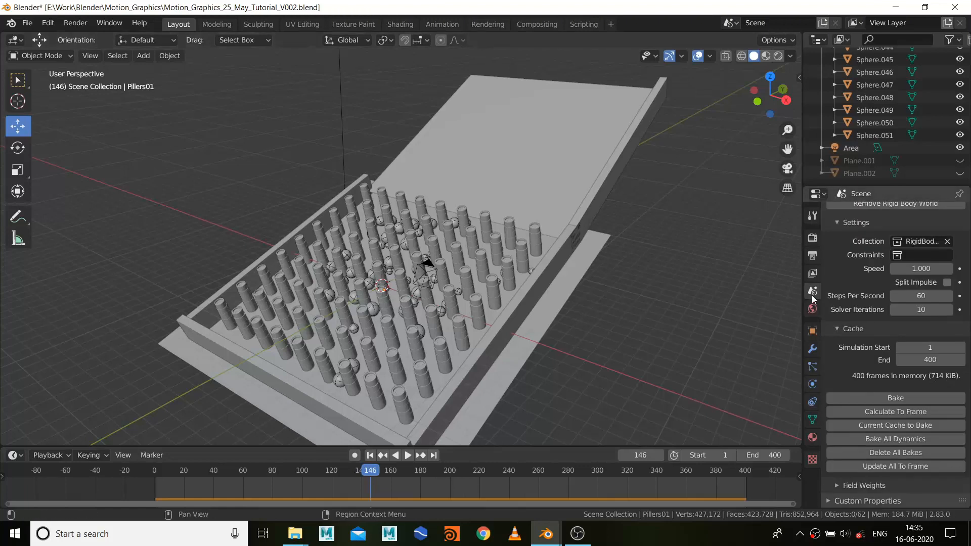
{"action": "mouse_move", "coordinate": [814, 291]}
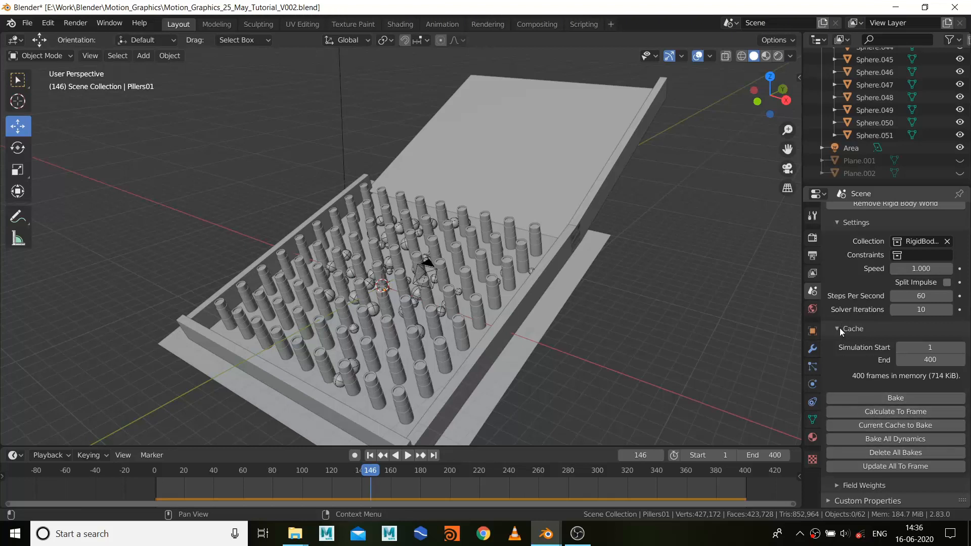
- Bake the Rigid Body World cache over the 400-frame range and scrub through the baked motion
{"action": "left_click", "coordinate": [854, 329]}
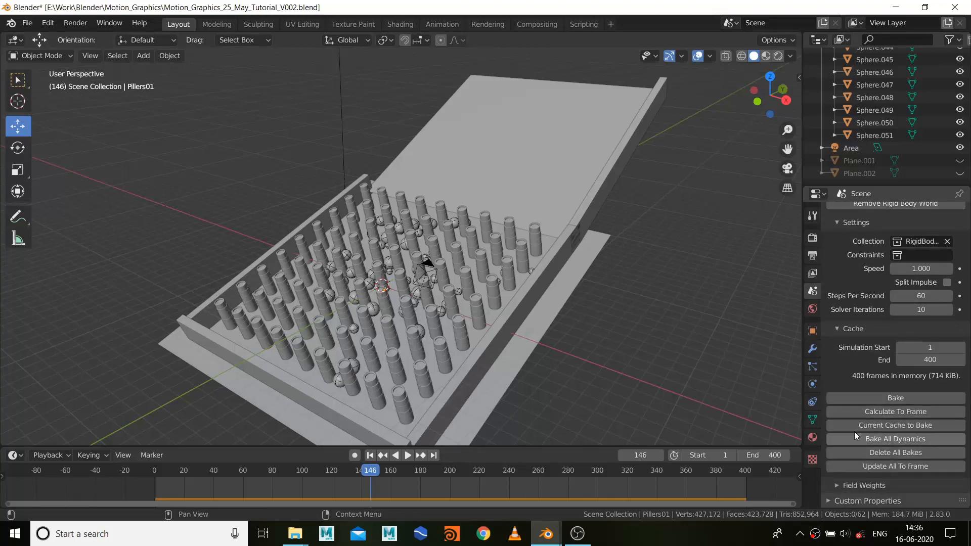
{"action": "mouse_move", "coordinate": [896, 425]}
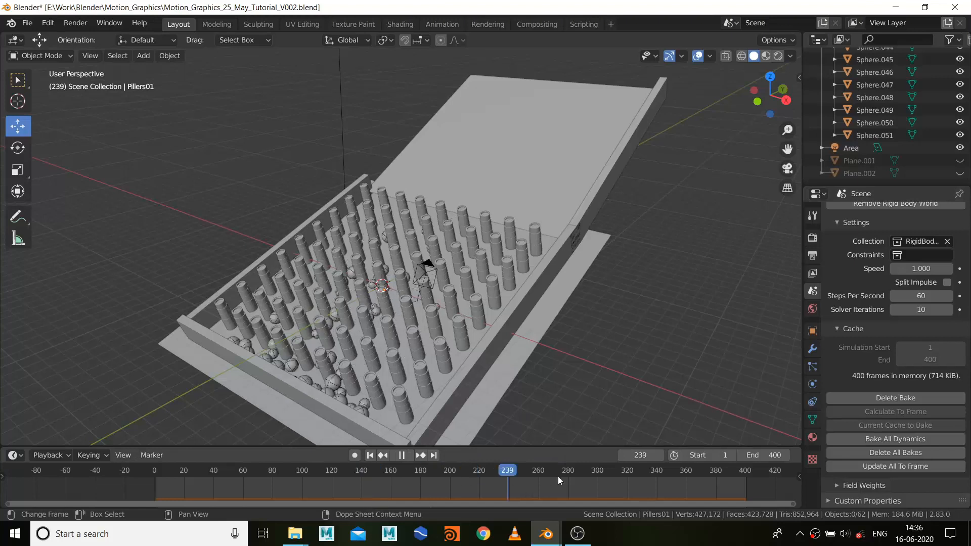
{"action": "left_click", "coordinate": [285, 470]}
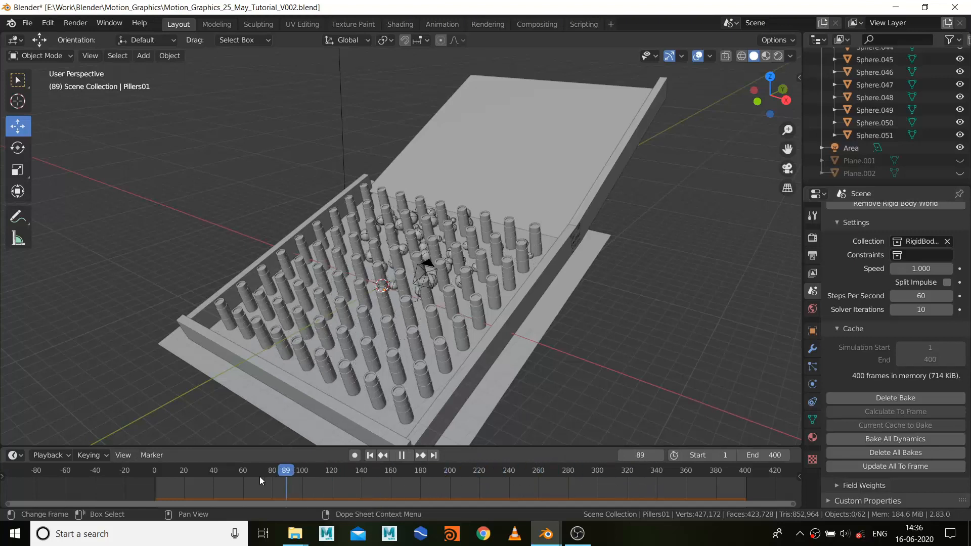
{"action": "left_click", "coordinate": [361, 471]}
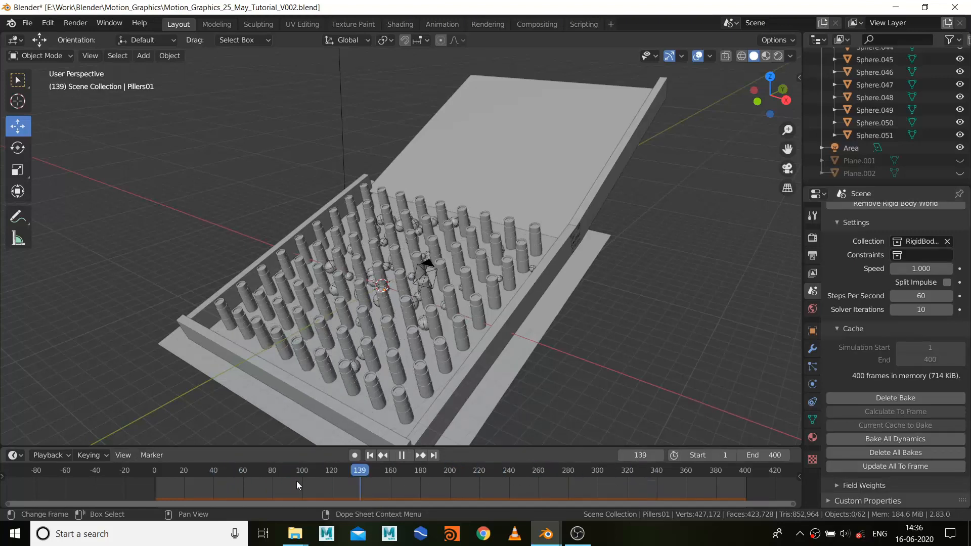
{"action": "left_click", "coordinate": [297, 470]}
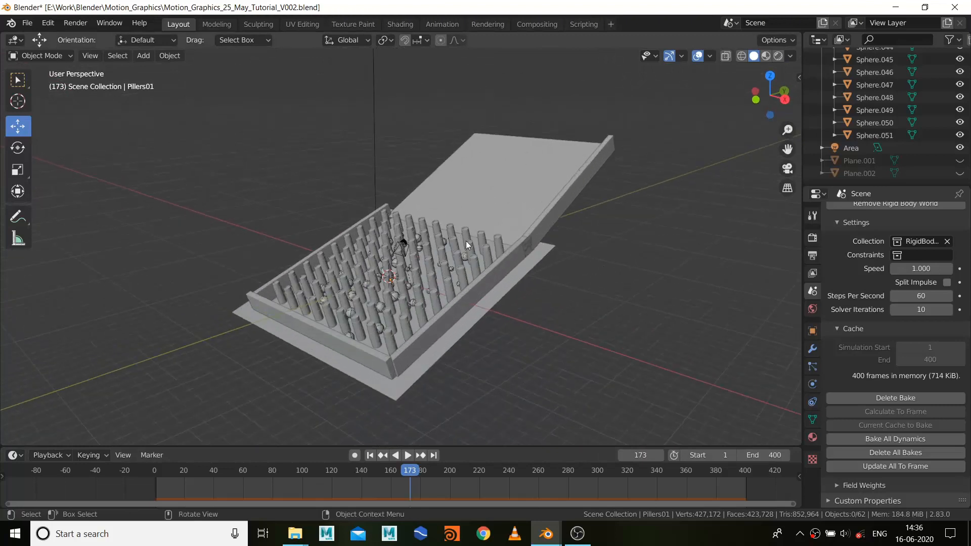
{"action": "scroll", "scroll_direction": "down", "scroll_amount": 3}
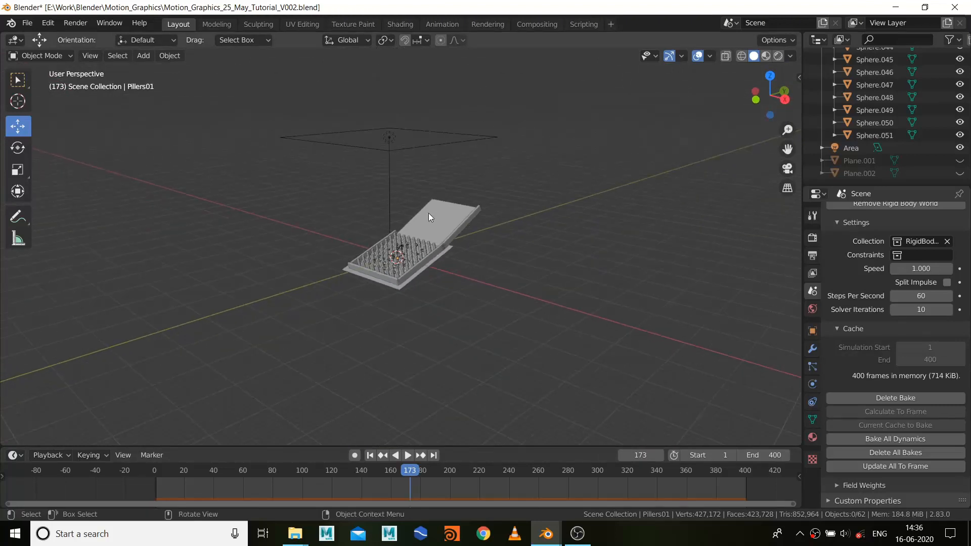
{"action": "left_click_drag", "start_coordinate": [431, 217], "coordinate": [452, 288]}
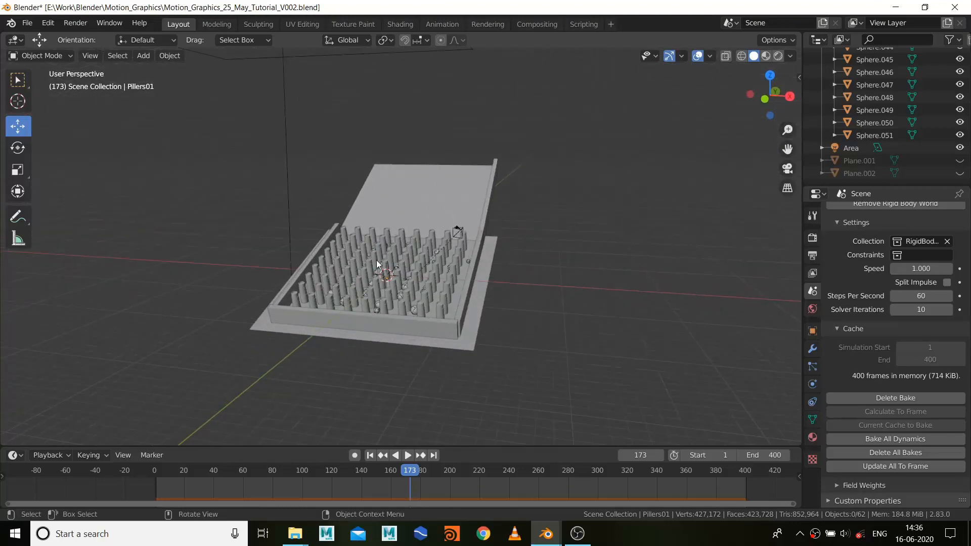
{"action": "left_click_drag", "start_coordinate": [377, 263], "coordinate": [513, 300]}
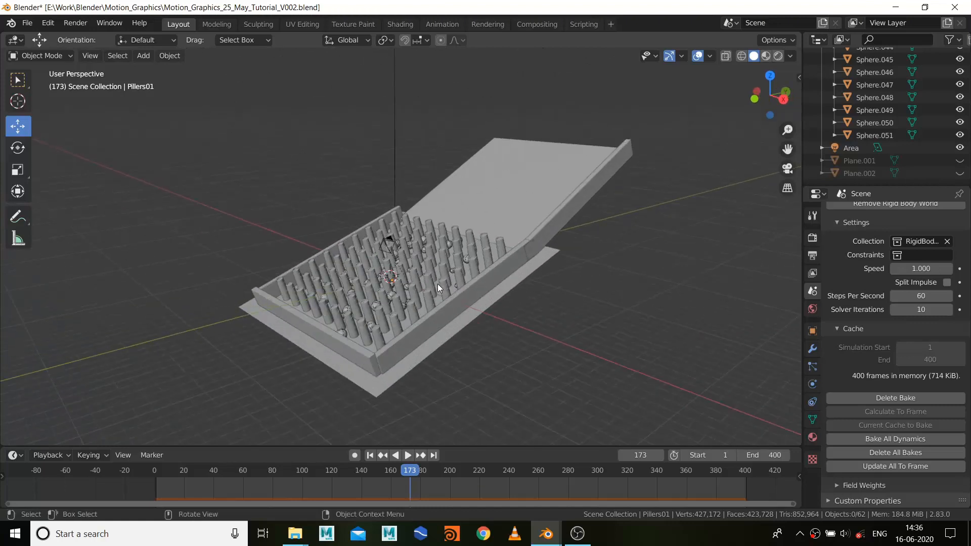
{"action": "key", "text": "KP_0"}
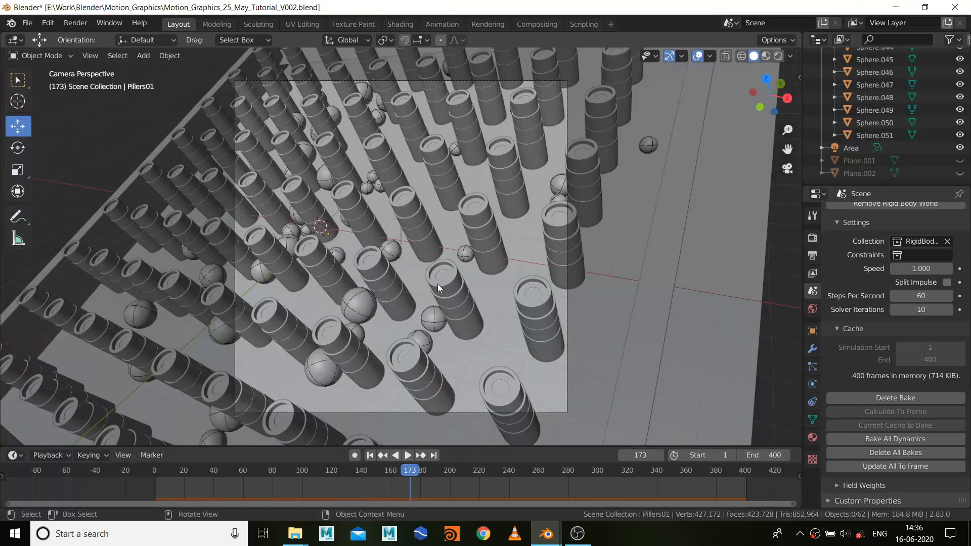
{"action": "mouse_move", "coordinate": [448, 214]}
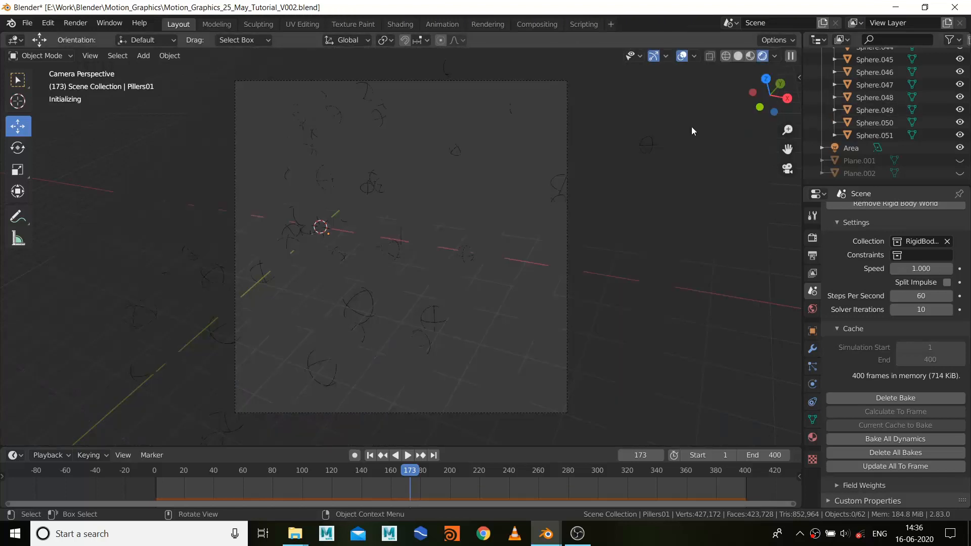
{"action": "left_click", "coordinate": [763, 56]}
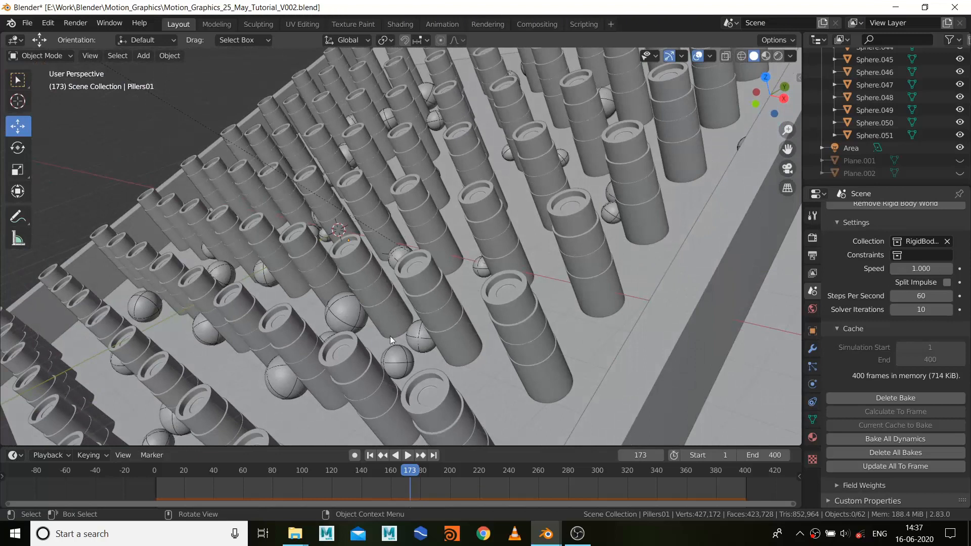
- Select Pillers01 and show its black Principled BSDF Material.003 in Material Properties
{"action": "left_click", "coordinate": [344, 238]}
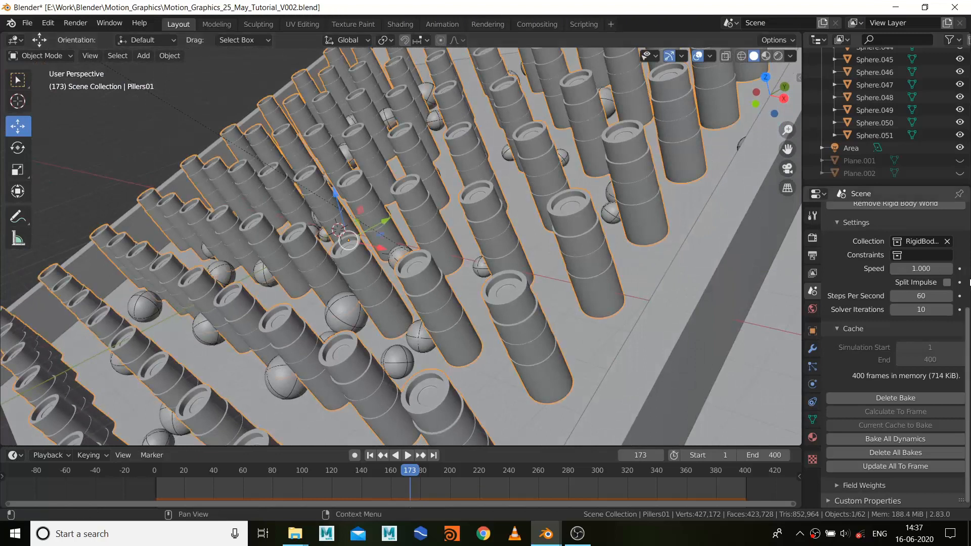
{"action": "left_click", "coordinate": [812, 438]}
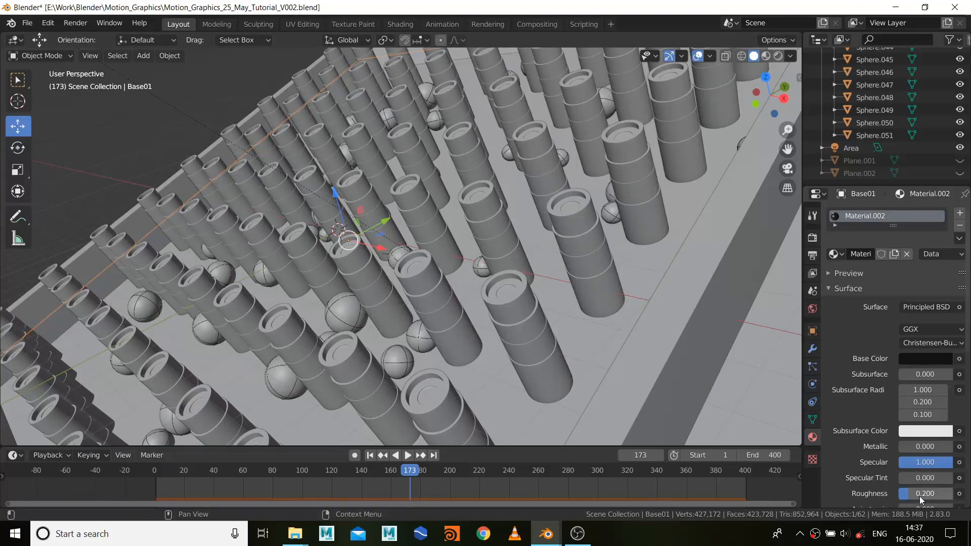
{"action": "mouse_move", "coordinate": [589, 221]}
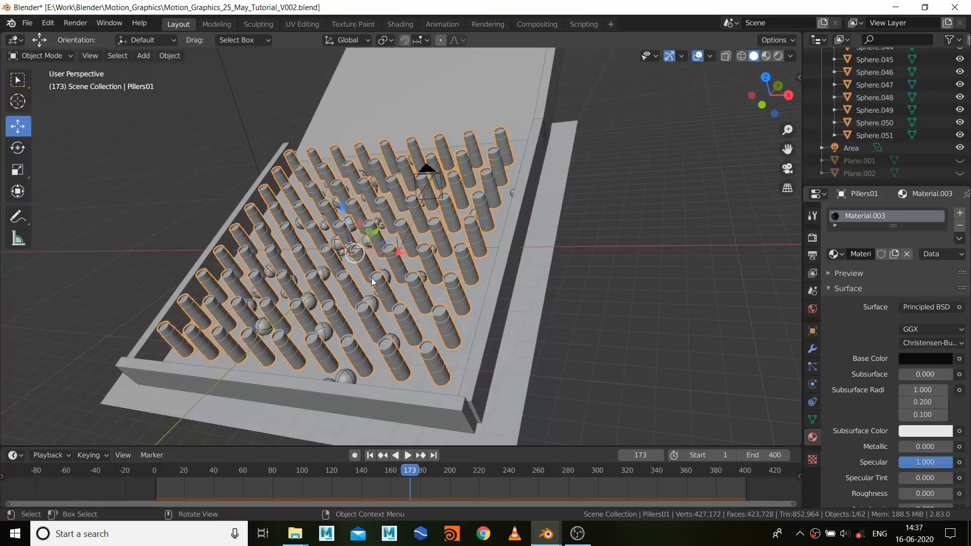
{"action": "left_click_drag", "start_coordinate": [372, 279], "coordinate": [362, 198]}
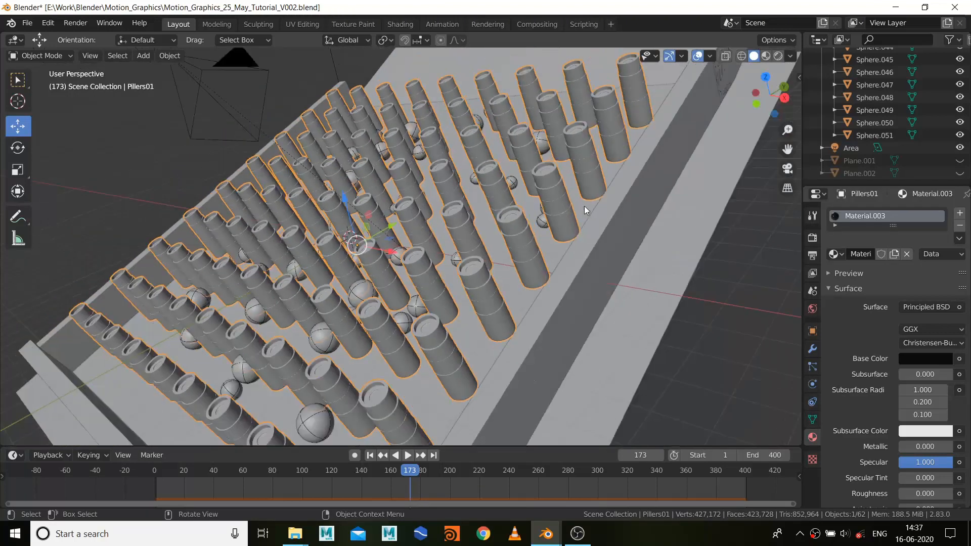
{"action": "left_click_drag", "start_coordinate": [582, 211], "coordinate": [536, 192]}
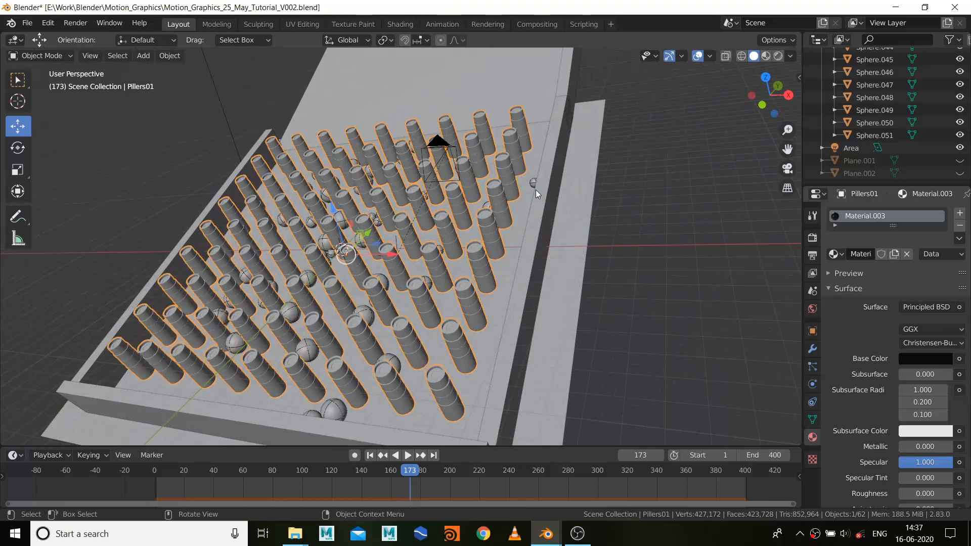